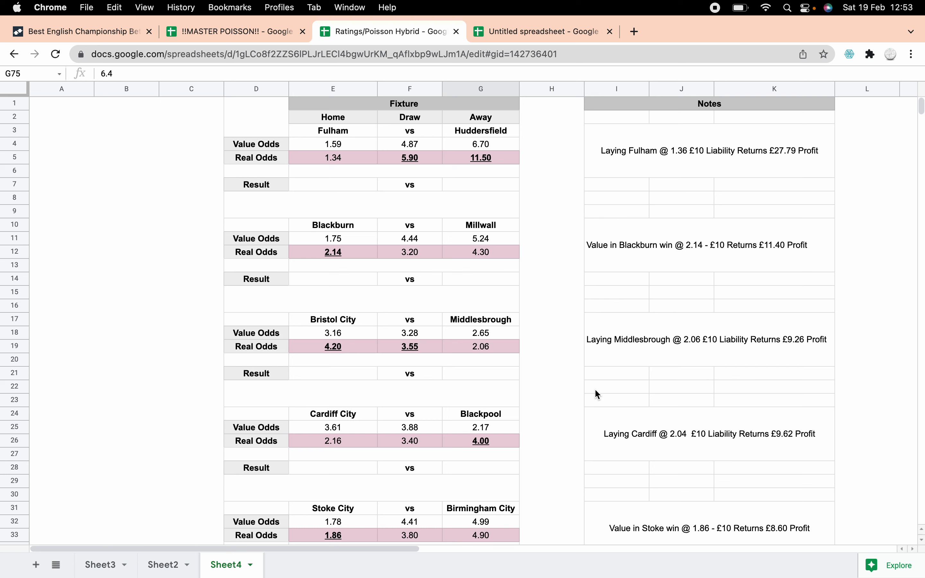
{"action": "mouse_move", "coordinate": [575, 208]}
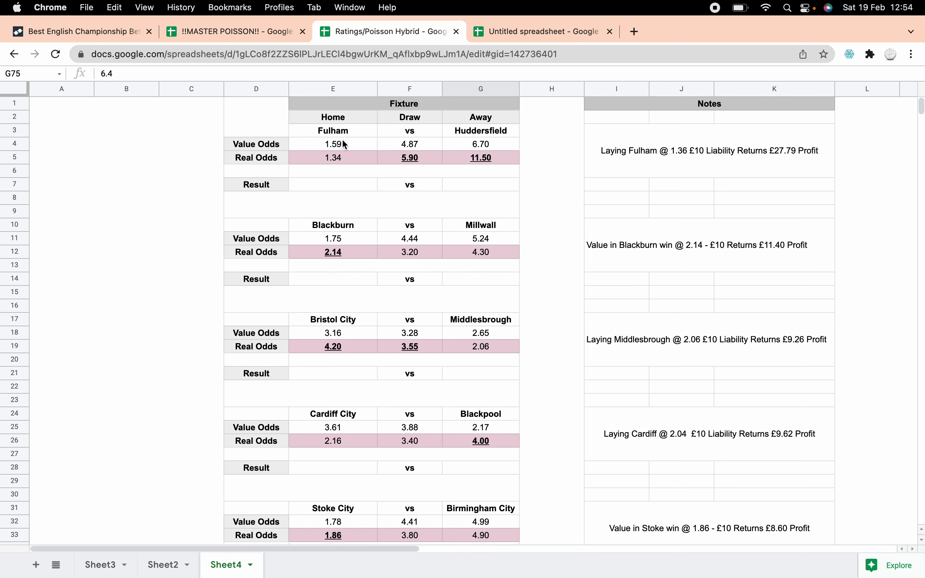
{"action": "left_click", "coordinate": [630, 154]}
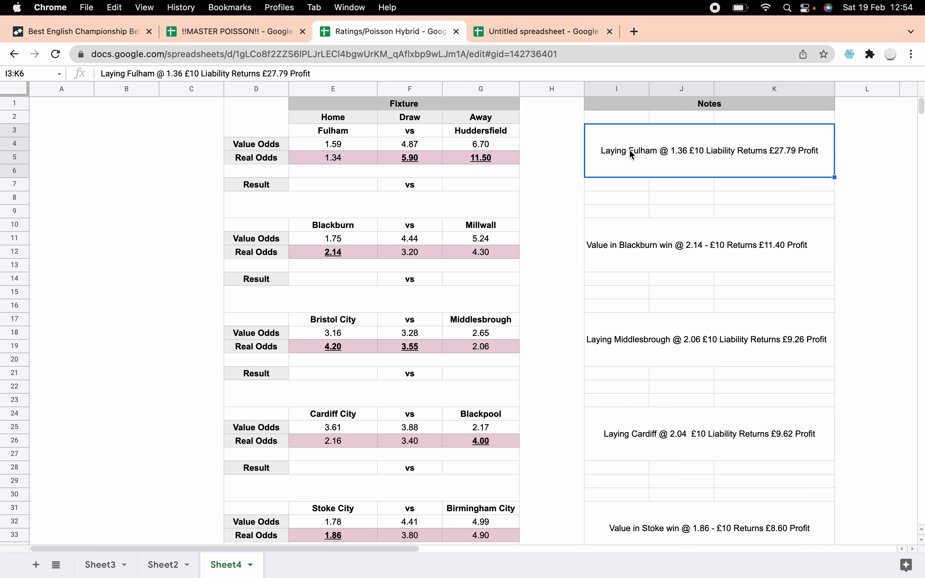
{"action": "left_click", "coordinate": [410, 157]}
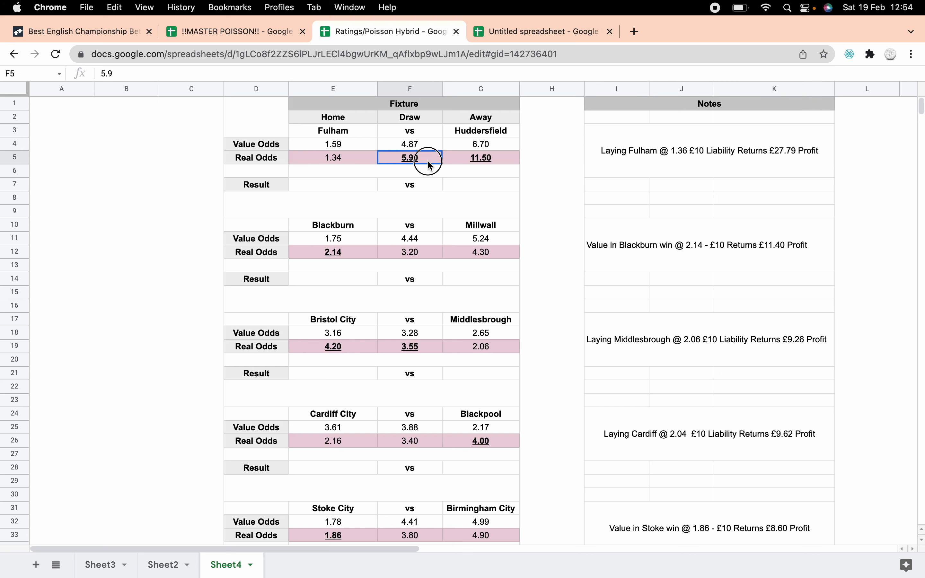
{"action": "left_click", "coordinate": [410, 171]}
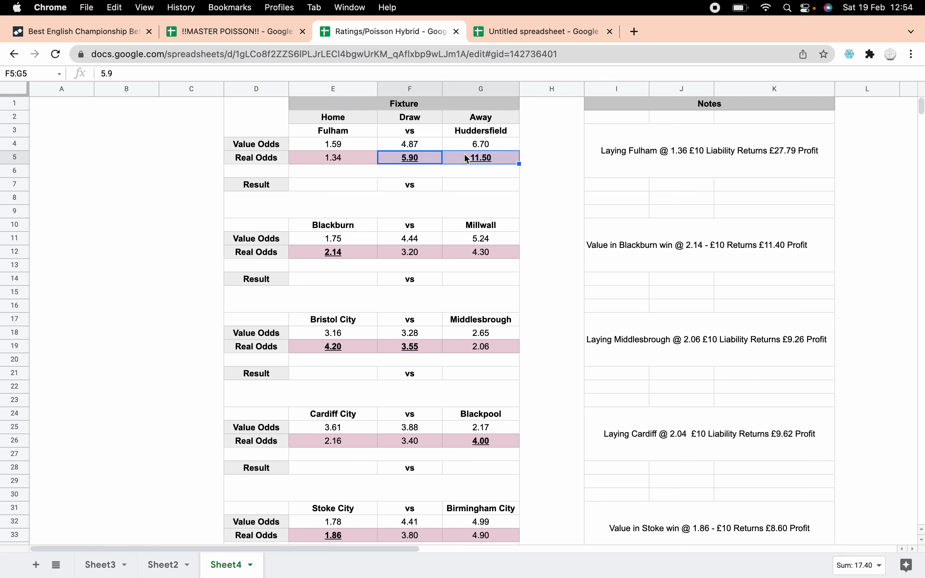
{"action": "left_click", "coordinate": [333, 158]}
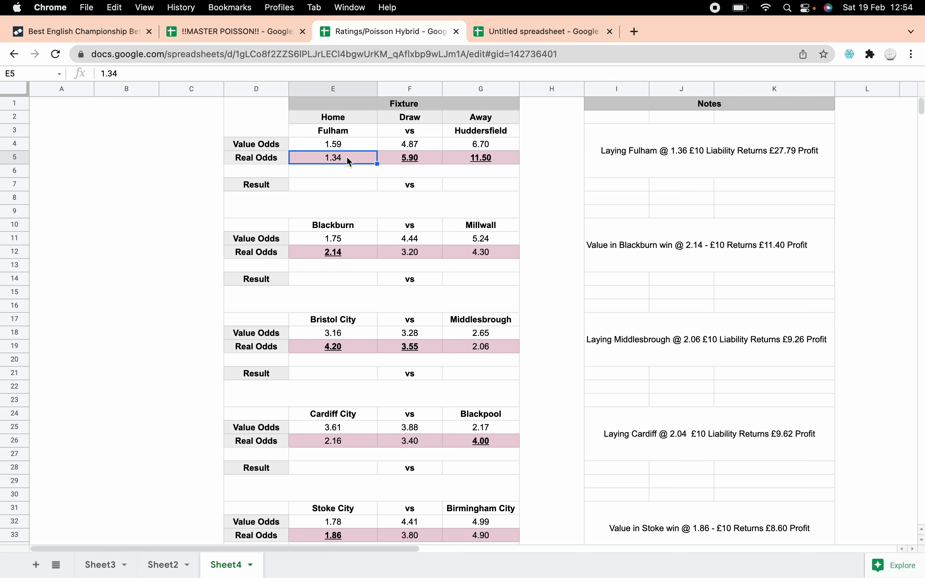
{"action": "mouse_move", "coordinate": [483, 158]}
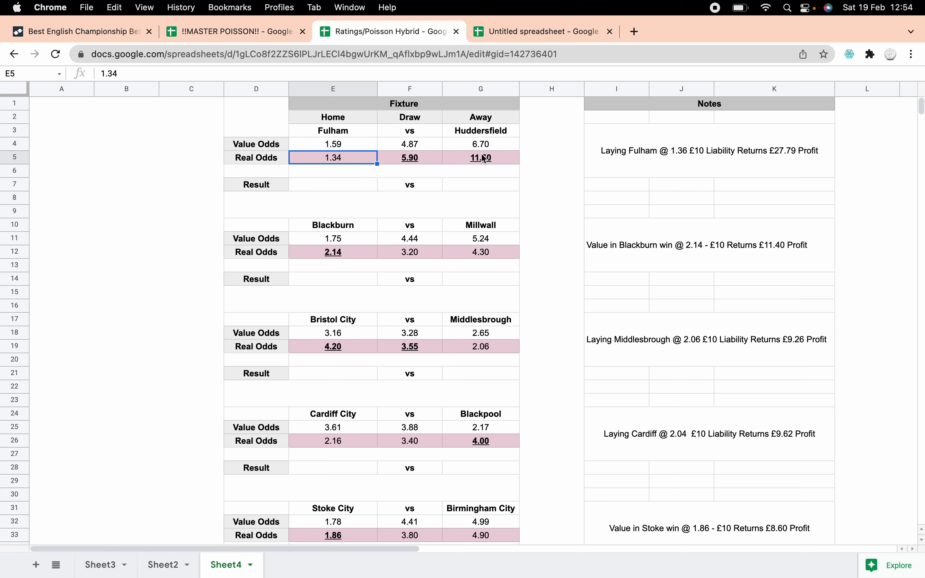
{"action": "left_click", "coordinate": [710, 151]}
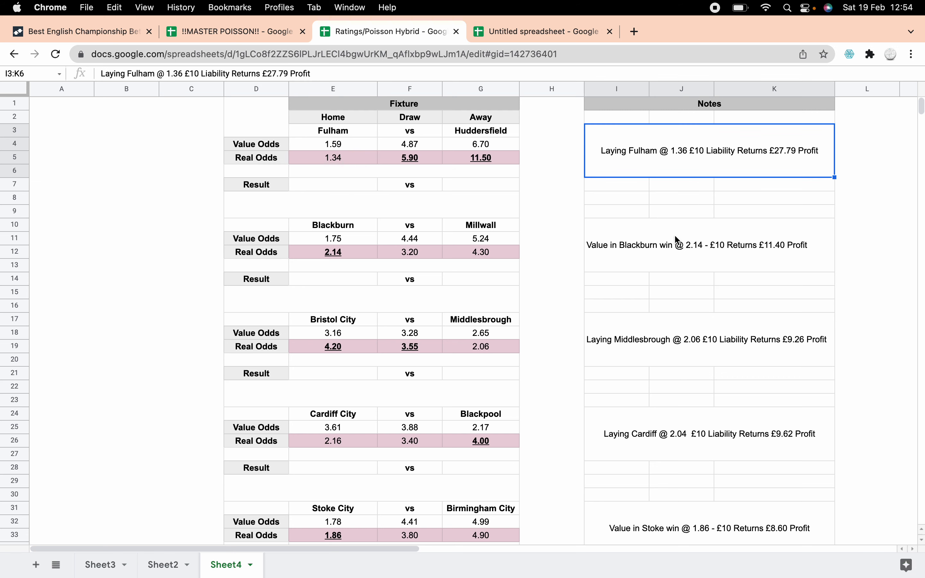
{"action": "mouse_move", "coordinate": [425, 253]}
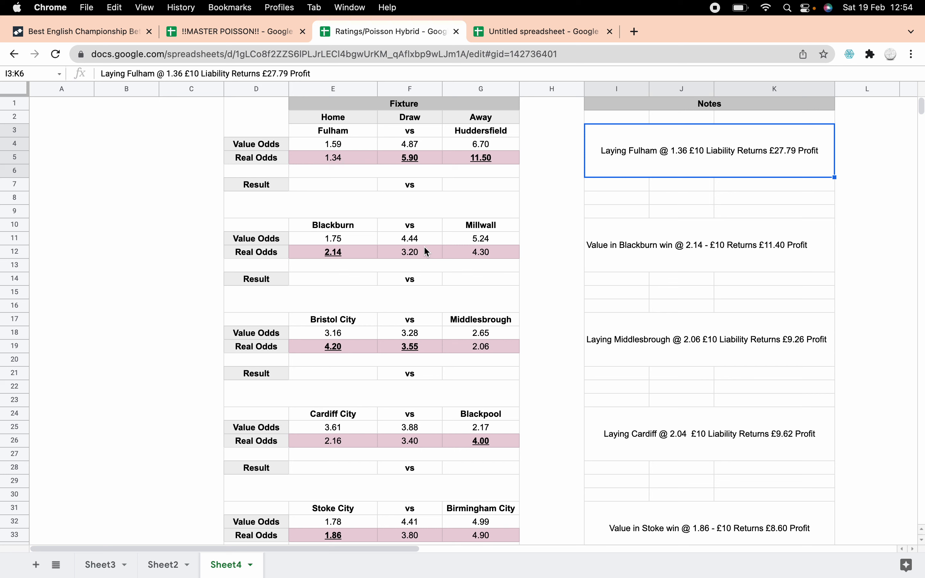
{"action": "mouse_move", "coordinate": [664, 246]}
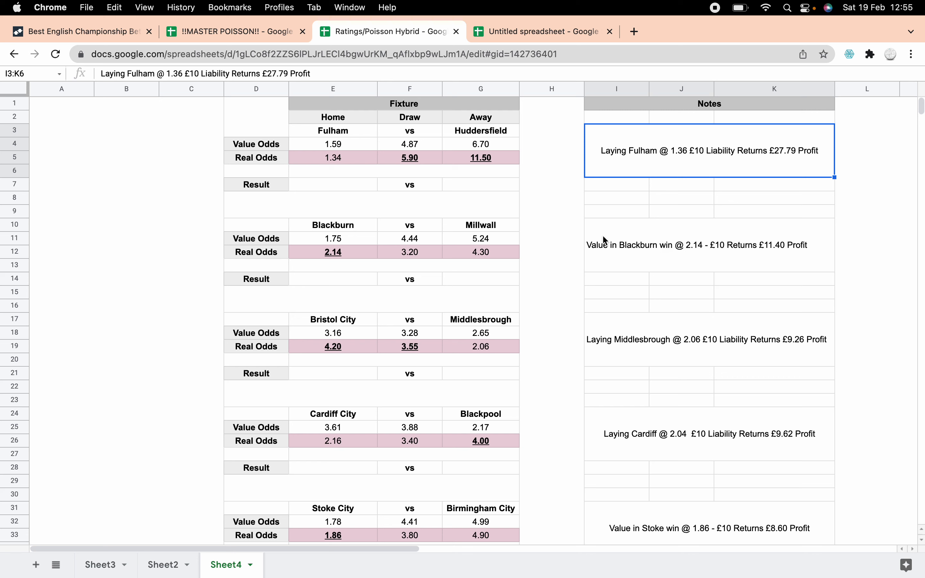
{"action": "left_click", "coordinate": [332, 239]}
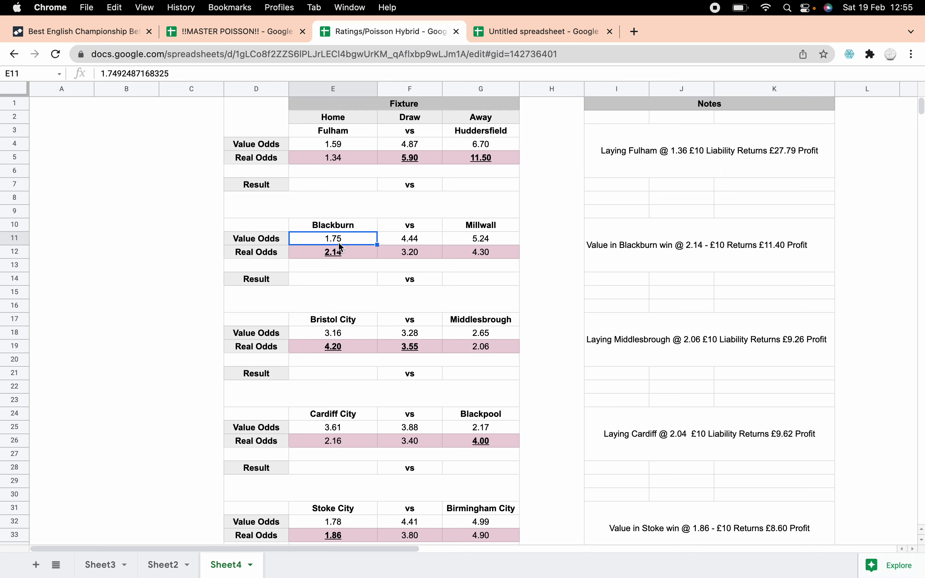
{"action": "left_click", "coordinate": [333, 252]}
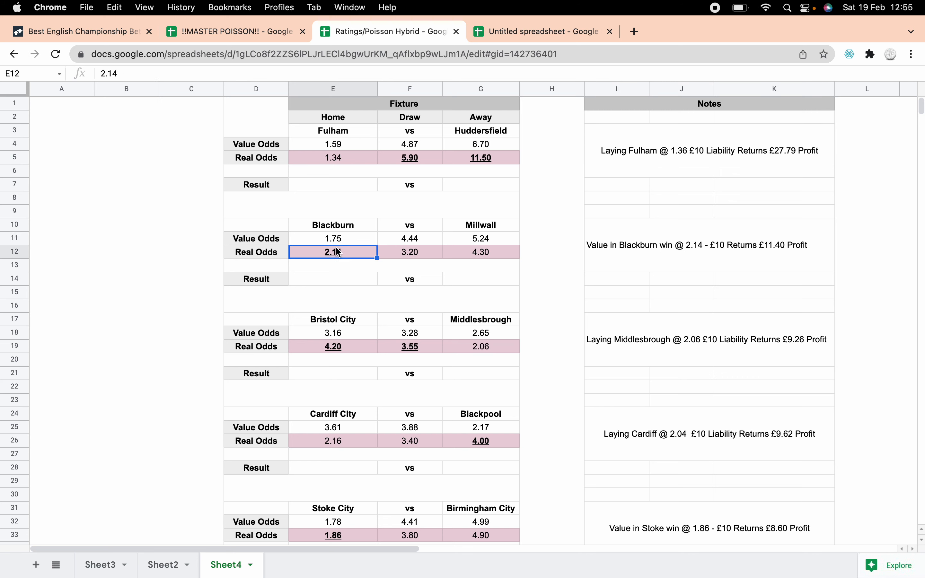
{"action": "mouse_move", "coordinate": [347, 258]}
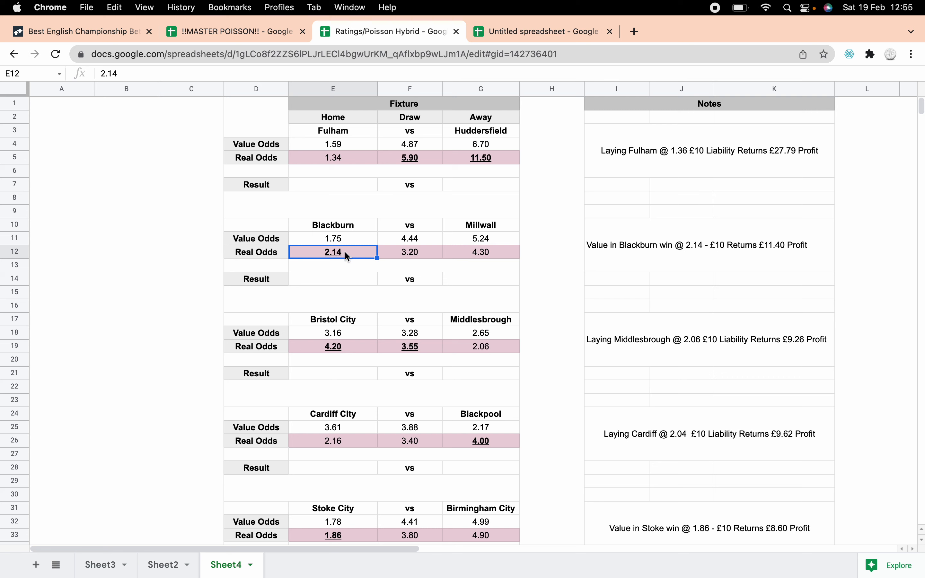
{"action": "left_click", "coordinate": [332, 239]}
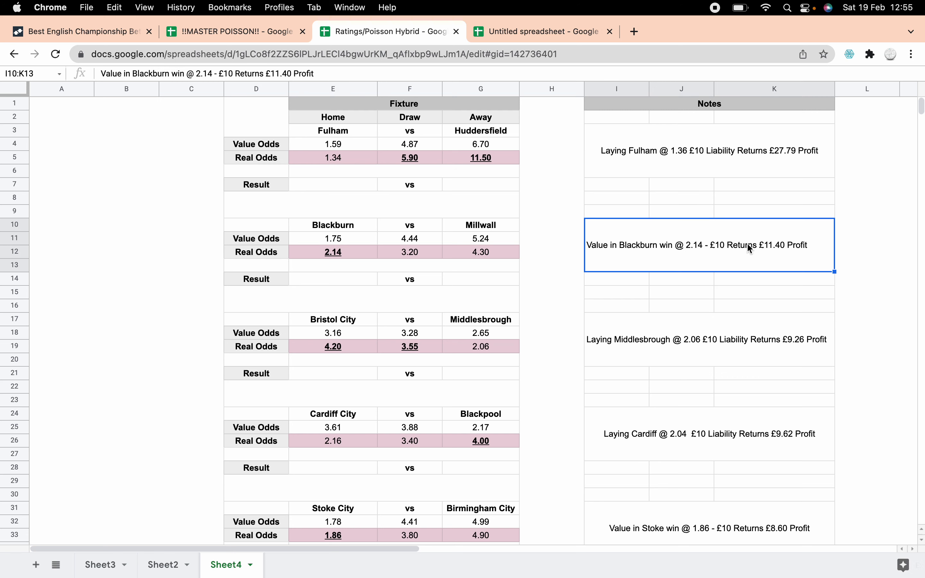
{"action": "scroll", "scroll_direction": "down", "scroll_amount": 3}
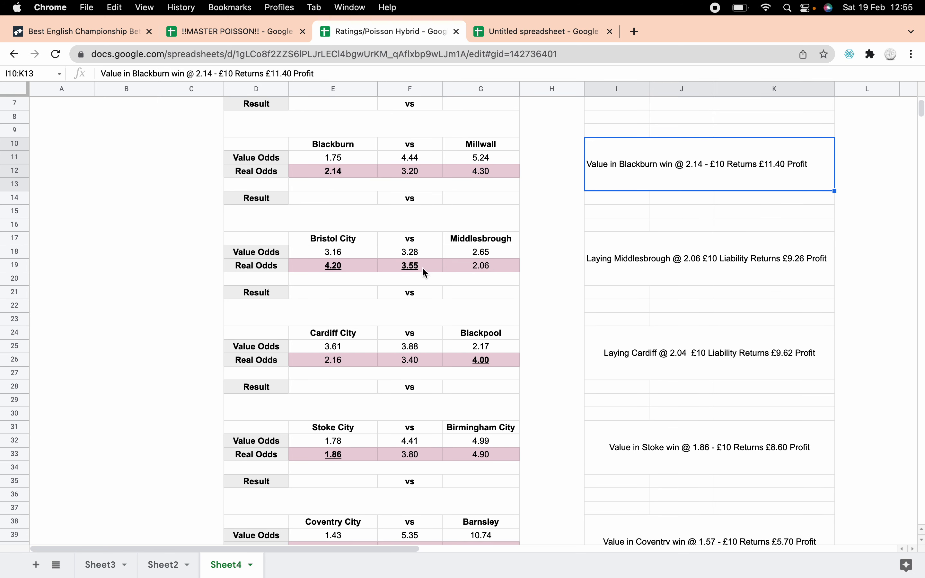
{"action": "mouse_move", "coordinate": [660, 281]}
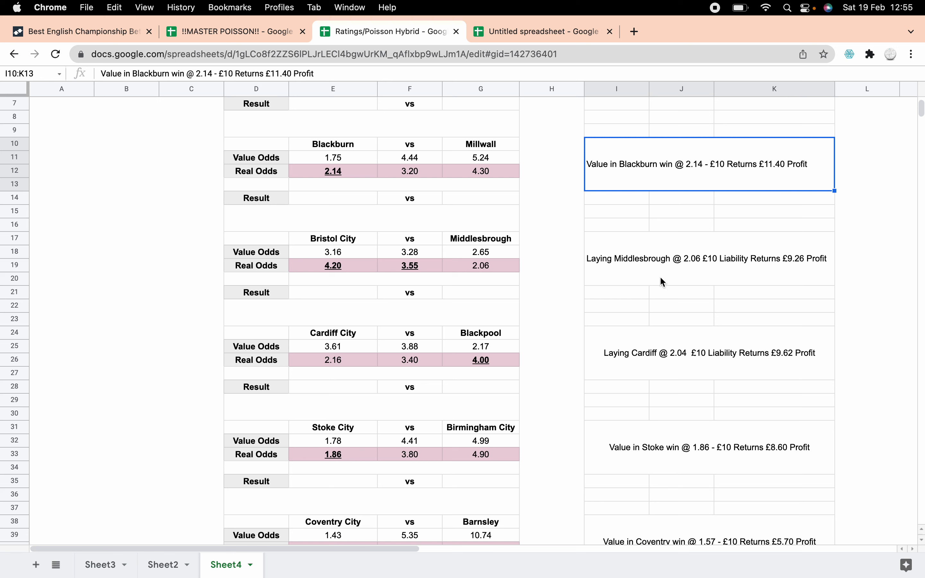
{"action": "mouse_move", "coordinate": [514, 270]}
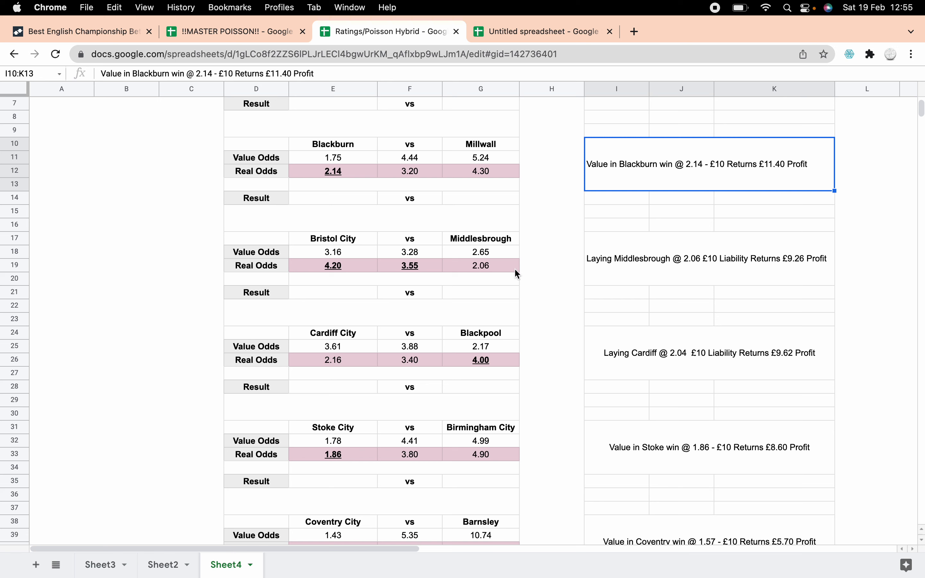
{"action": "left_click", "coordinate": [480, 266]}
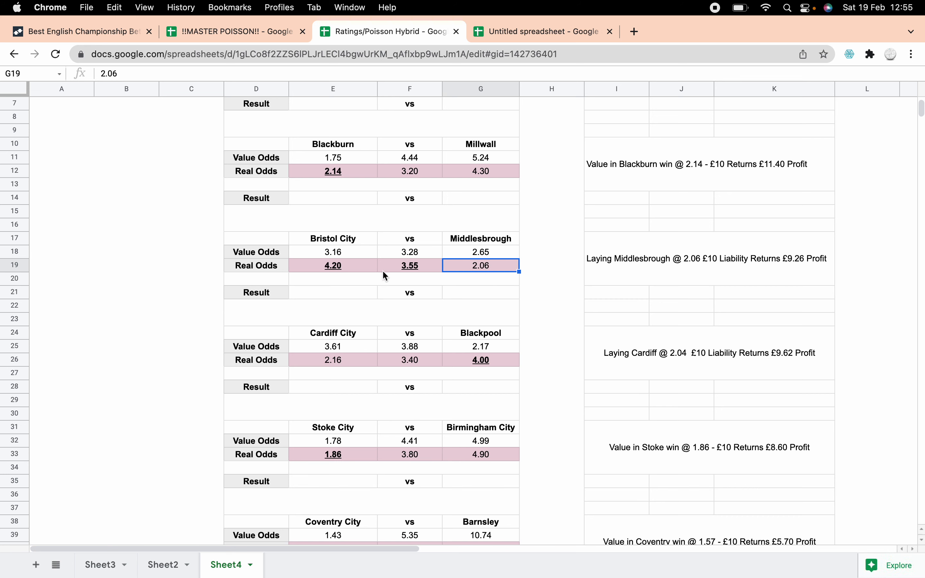
{"action": "mouse_move", "coordinate": [435, 277]}
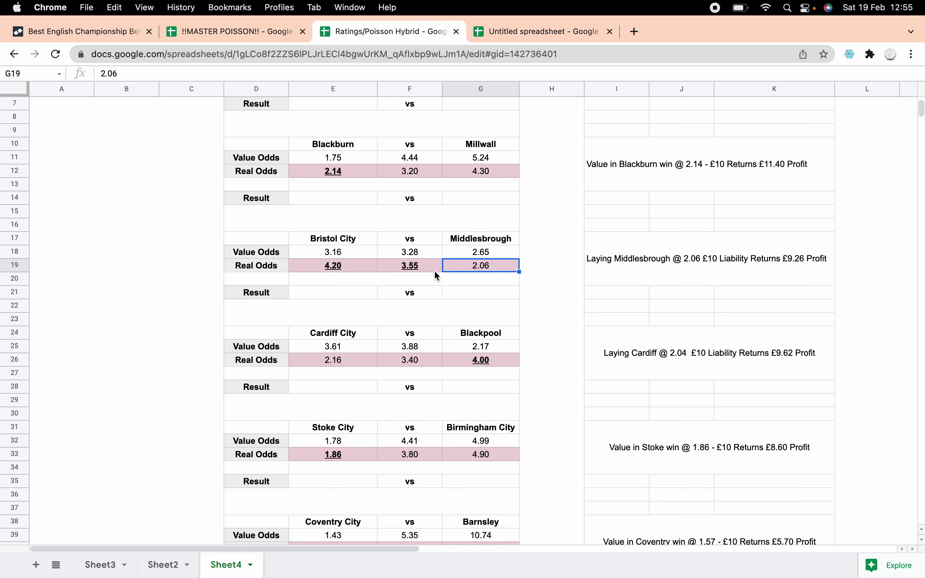
{"action": "mouse_move", "coordinate": [370, 266]}
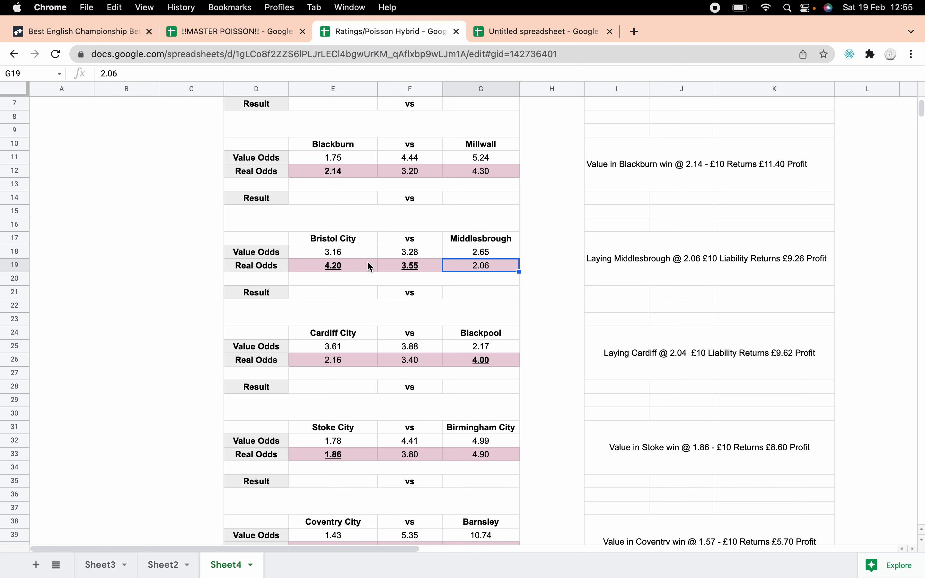
{"action": "left_click_drag", "start_coordinate": [332, 264], "coordinate": [409, 265]}
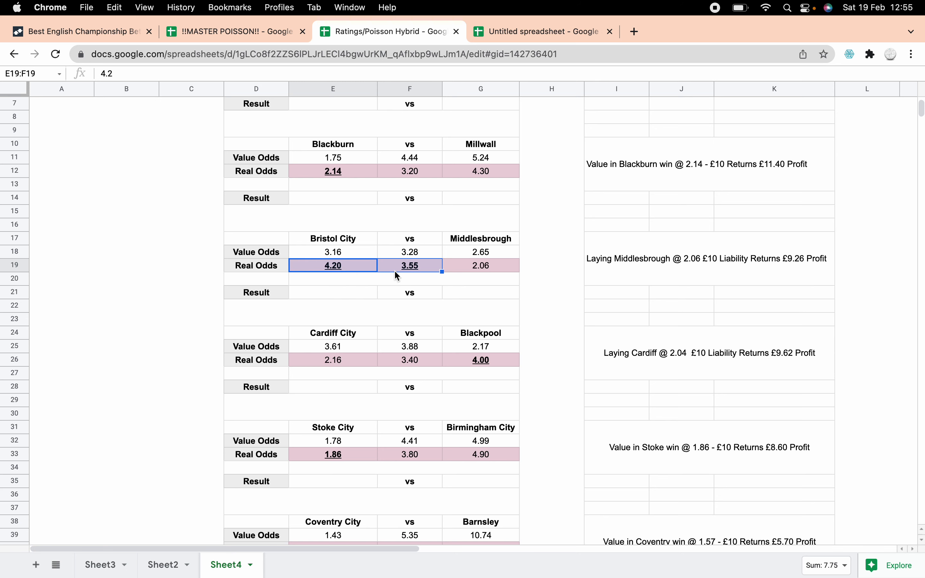
{"action": "left_click", "coordinate": [731, 267]}
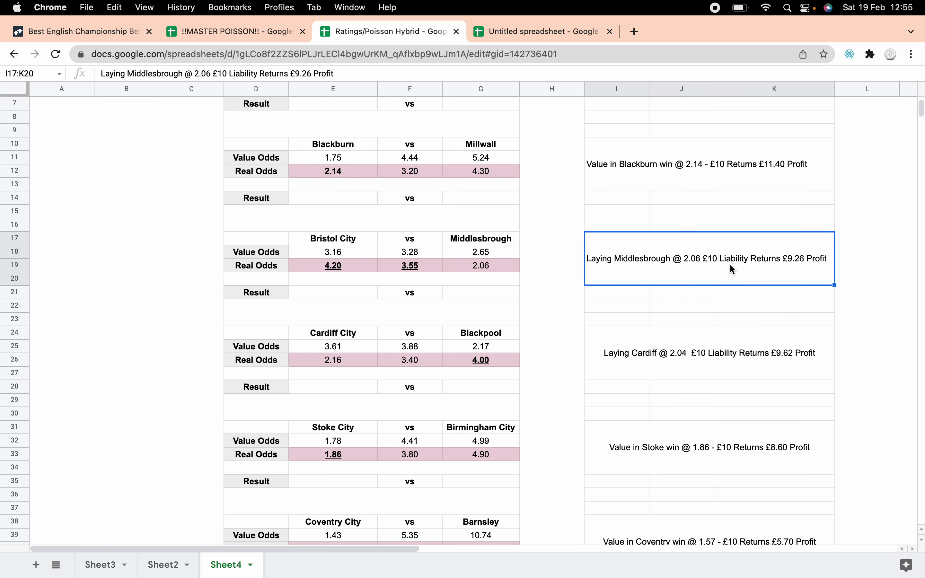
{"action": "mouse_move", "coordinate": [760, 330]}
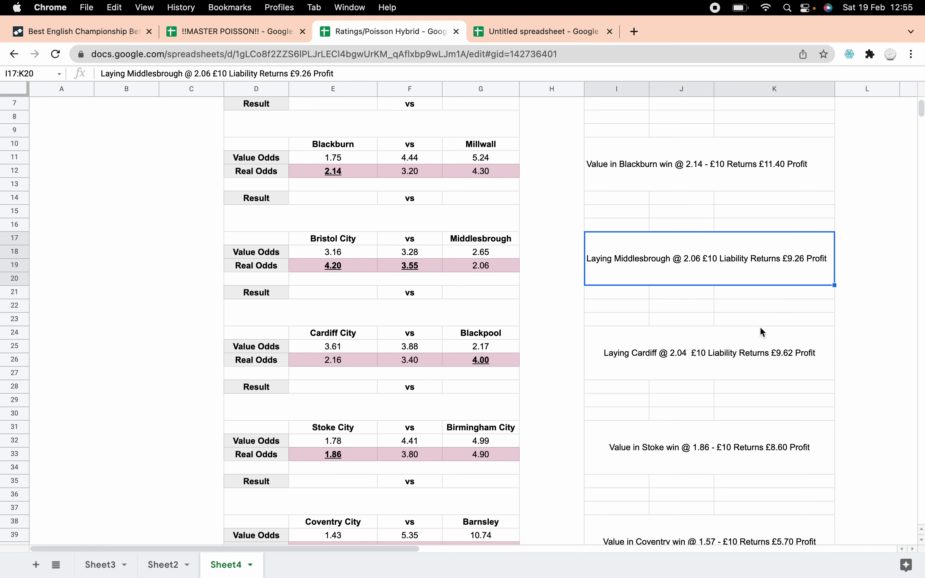
{"action": "scroll", "scroll_direction": "down", "scroll_amount": 3}
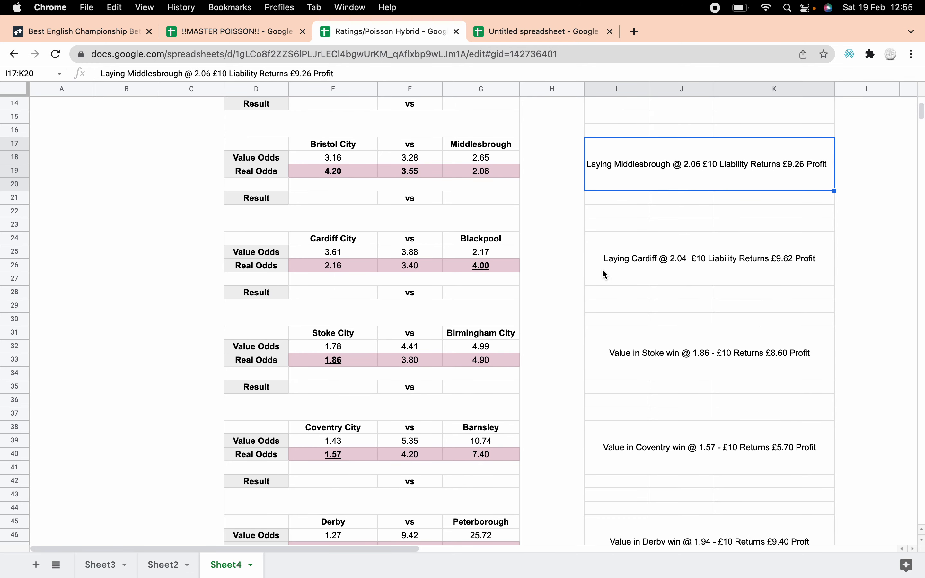
{"action": "mouse_move", "coordinate": [553, 275]}
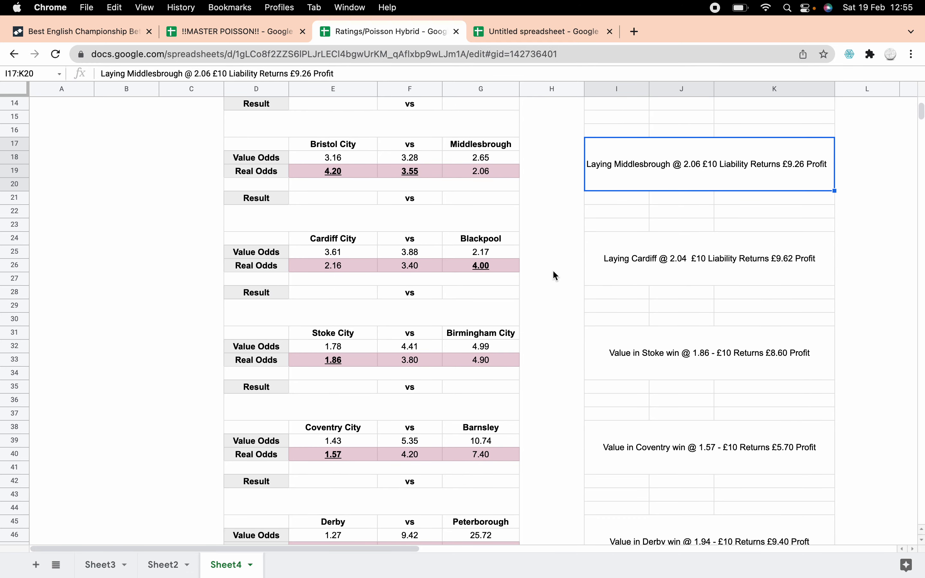
{"action": "left_click", "coordinate": [480, 266]}
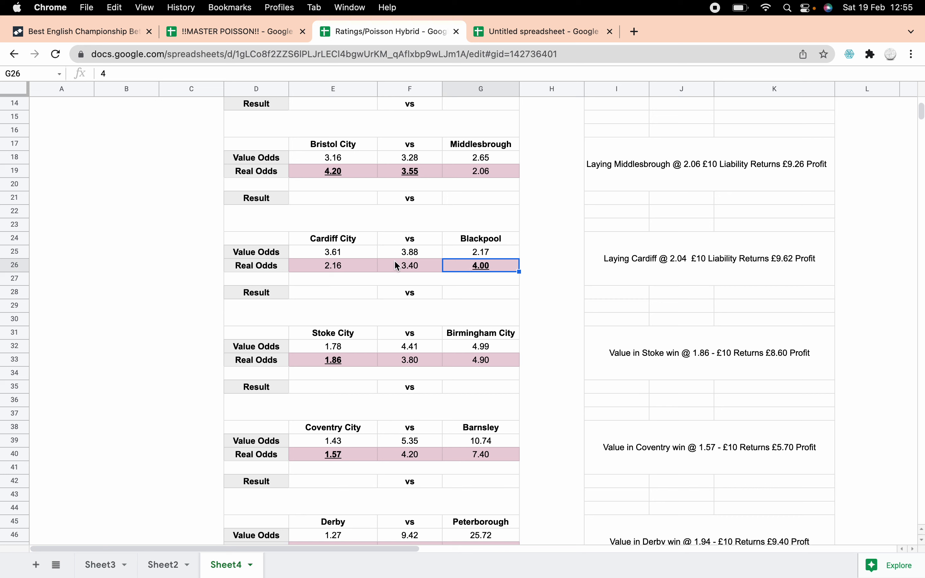
{"action": "mouse_move", "coordinate": [453, 276]}
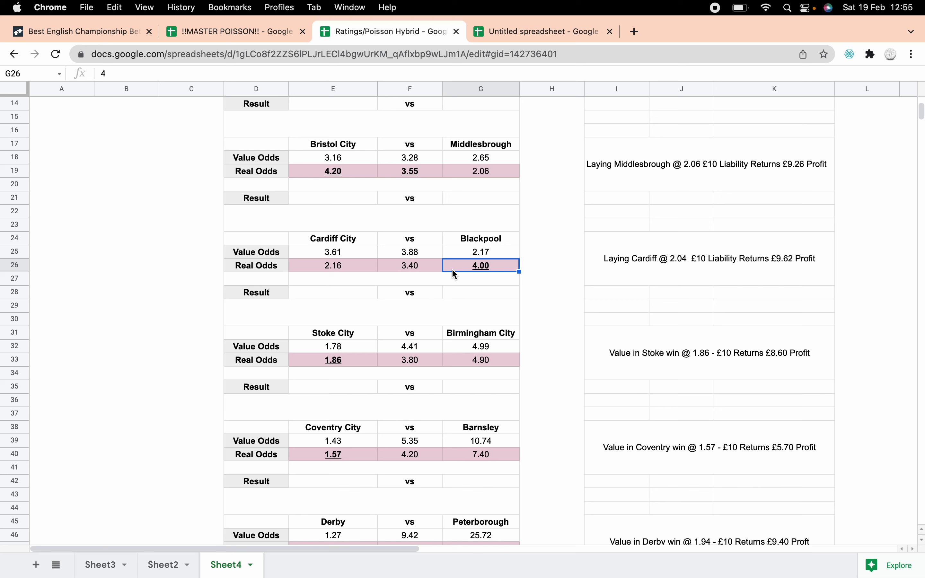
{"action": "mouse_move", "coordinate": [473, 283]}
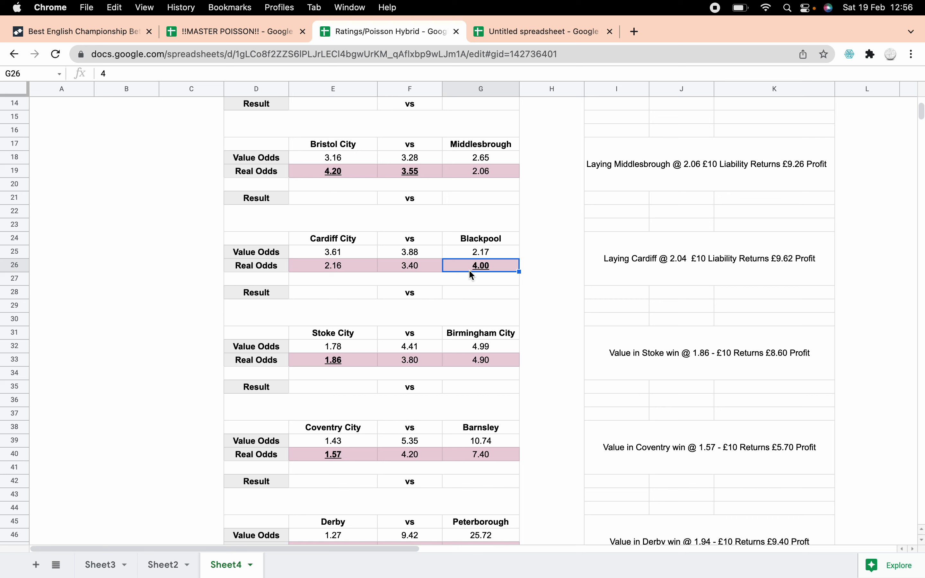
{"action": "mouse_move", "coordinate": [621, 289]}
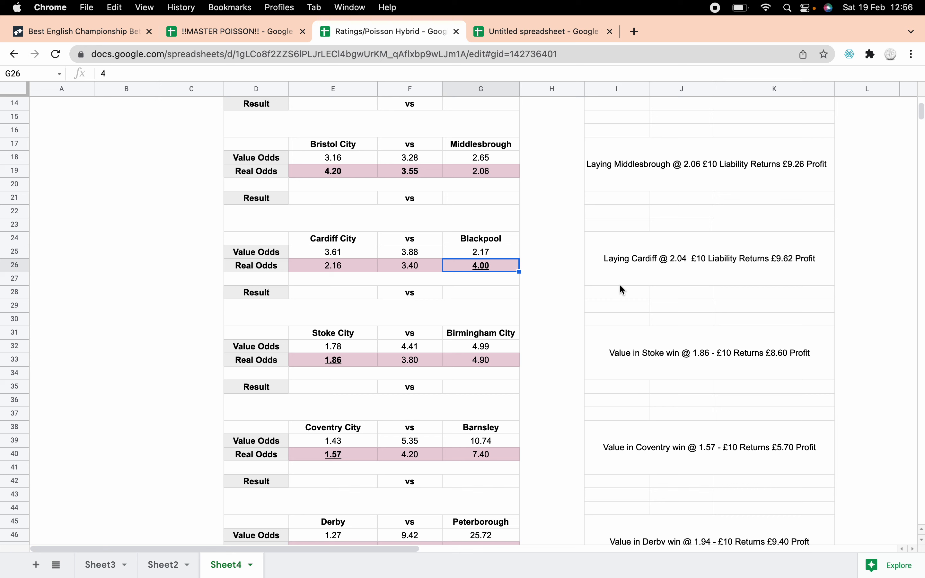
{"action": "mouse_move", "coordinate": [637, 274]}
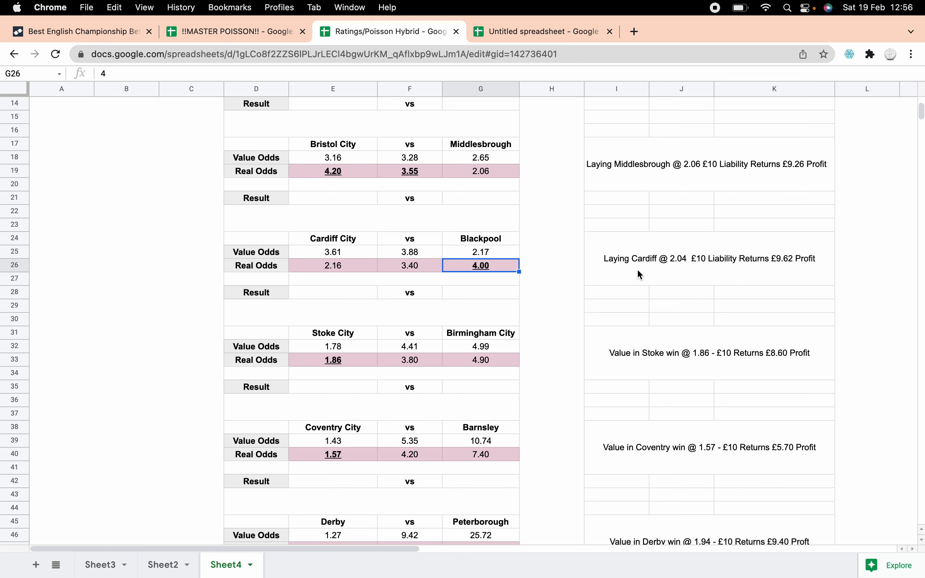
{"action": "mouse_move", "coordinate": [771, 277]}
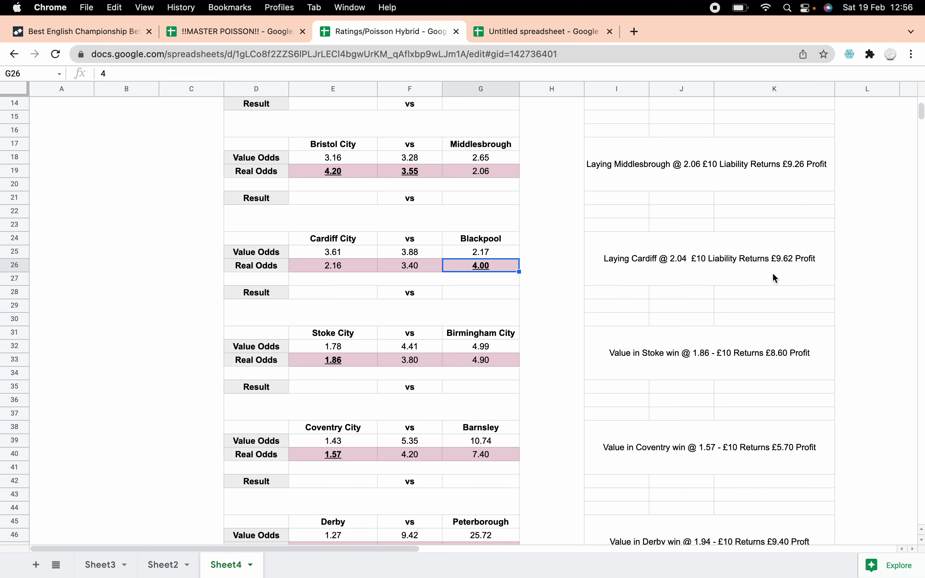
{"action": "scroll", "scroll_direction": "down", "scroll_amount": 3}
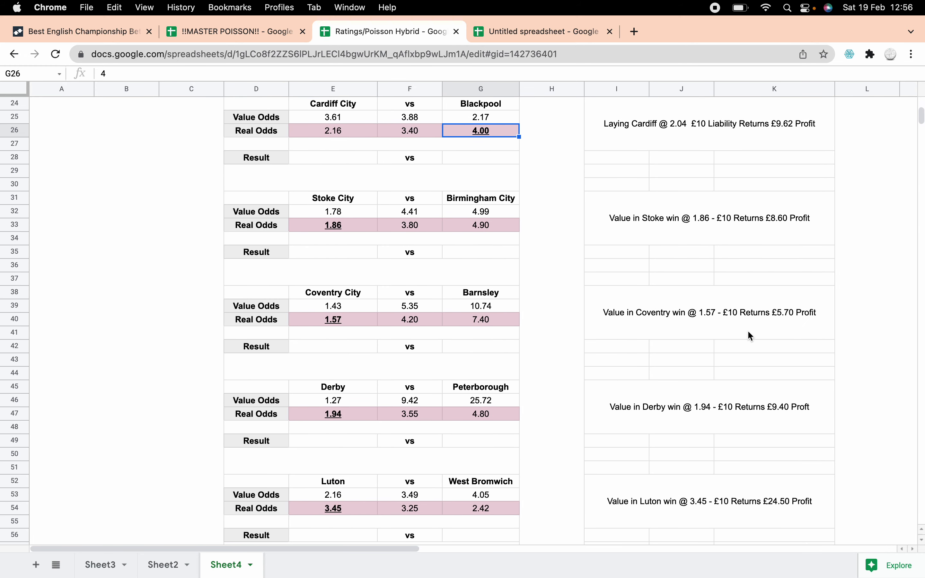
{"action": "scroll", "scroll_direction": "down", "scroll_amount": 3}
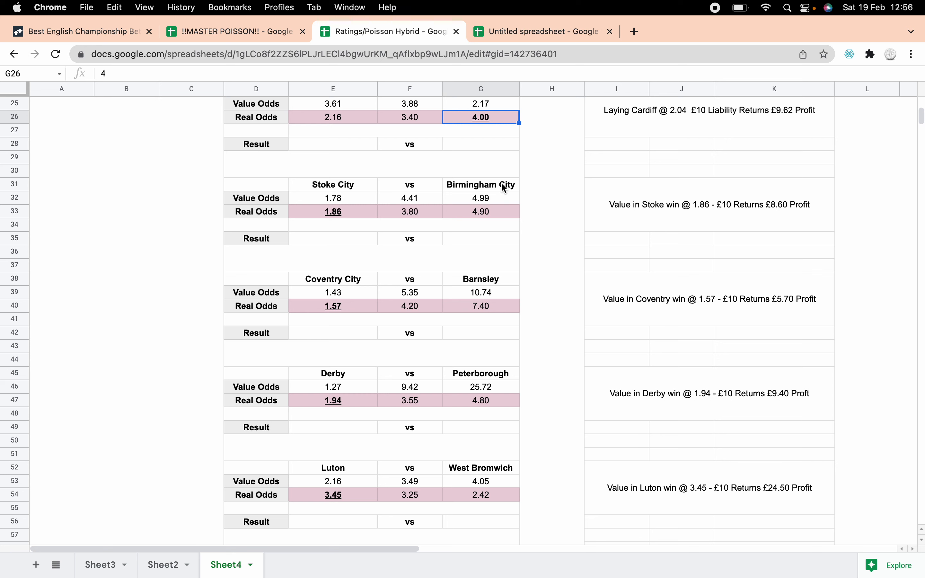
{"action": "mouse_move", "coordinate": [556, 210]}
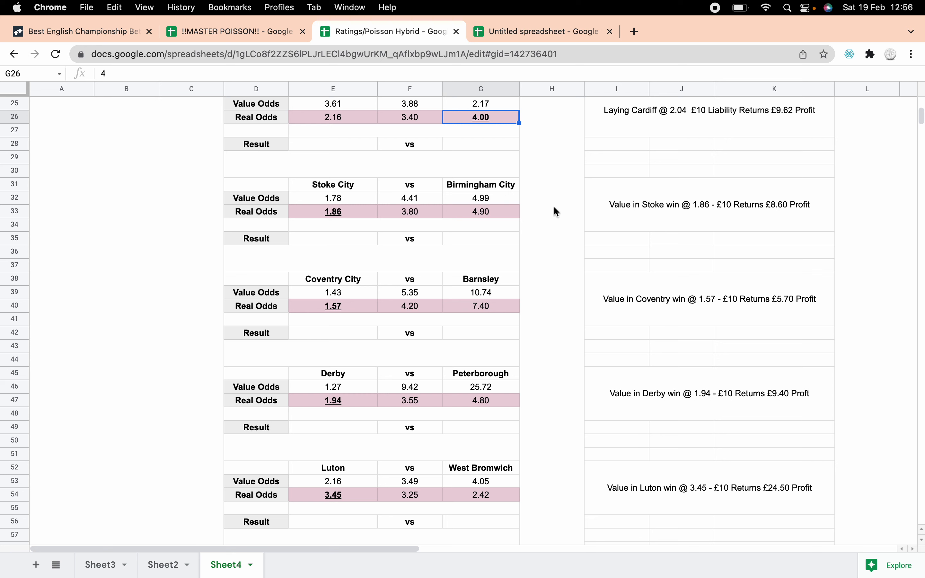
{"action": "mouse_move", "coordinate": [591, 250]}
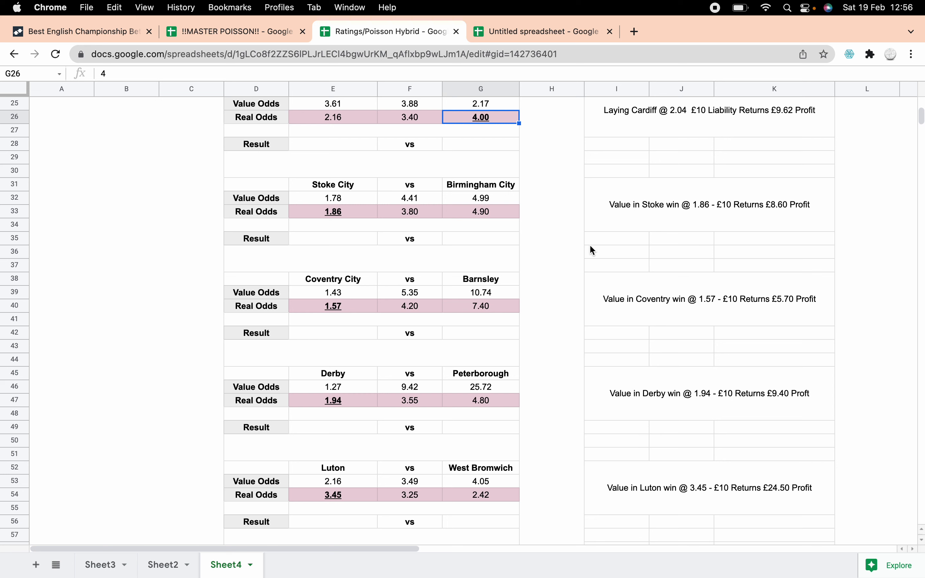
{"action": "mouse_move", "coordinate": [358, 201]}
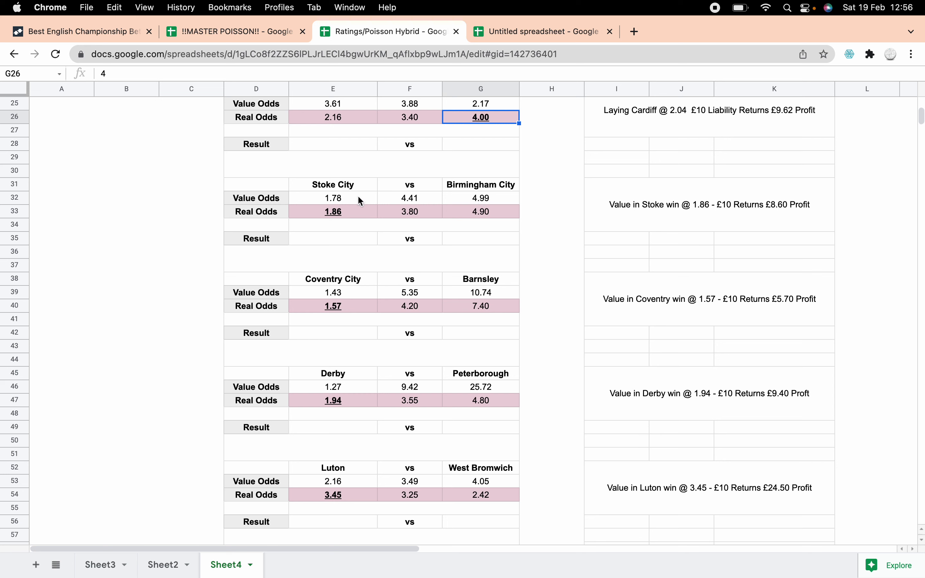
{"action": "mouse_move", "coordinate": [347, 206]}
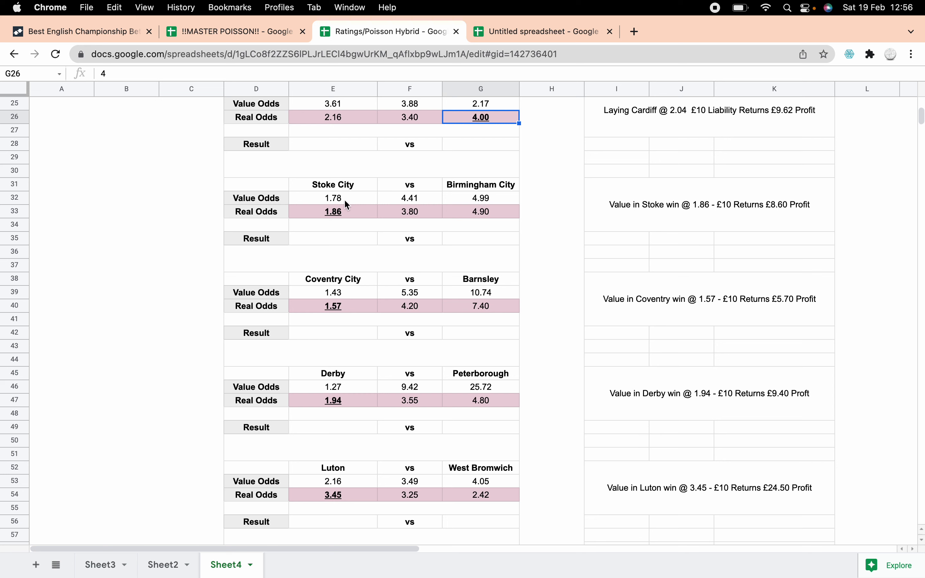
{"action": "left_click", "coordinate": [332, 212]}
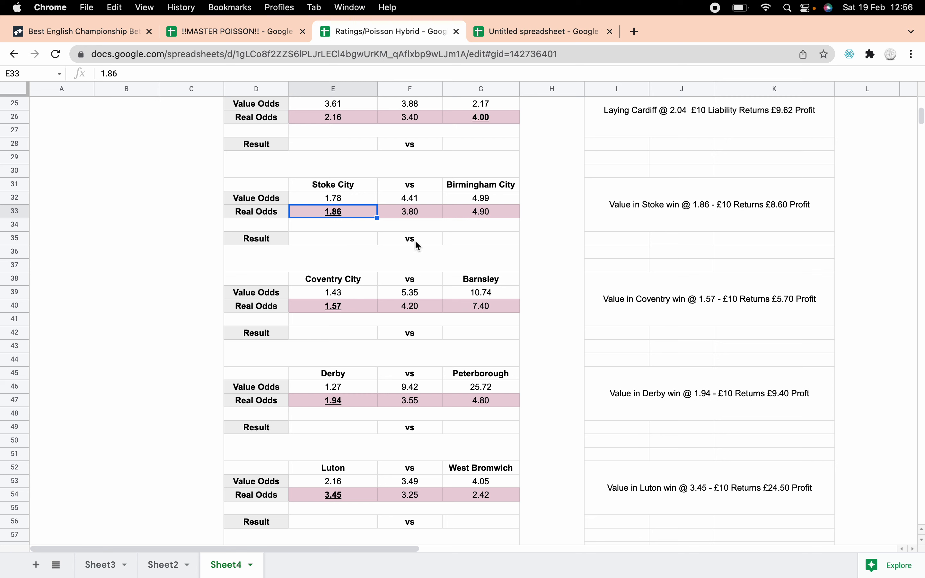
{"action": "mouse_move", "coordinate": [461, 235]}
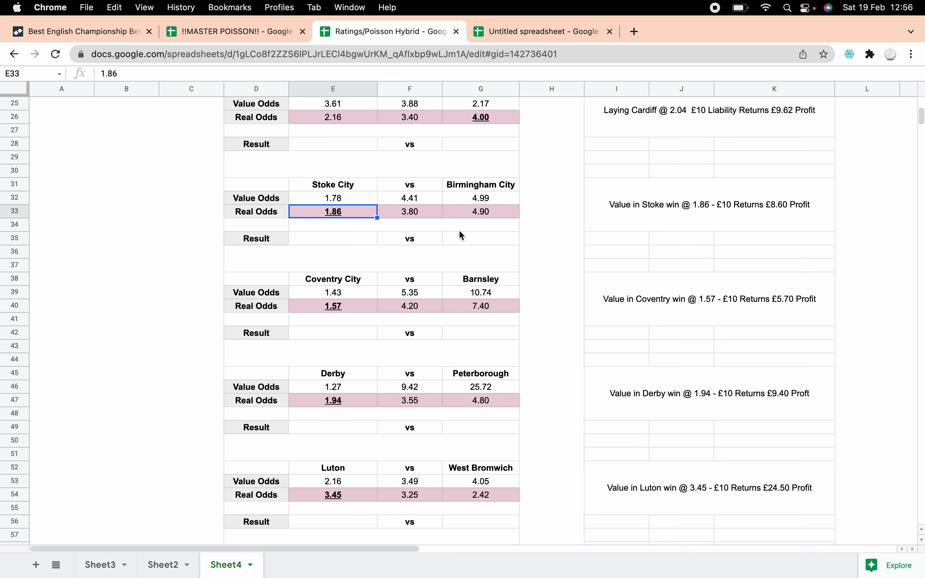
{"action": "mouse_move", "coordinate": [699, 294]}
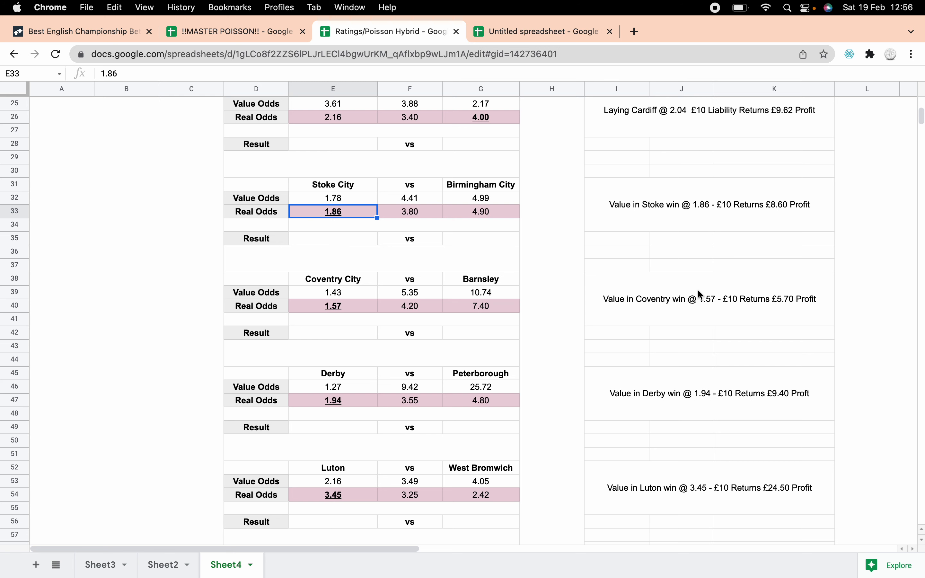
{"action": "scroll", "scroll_direction": "down", "scroll_amount": 3}
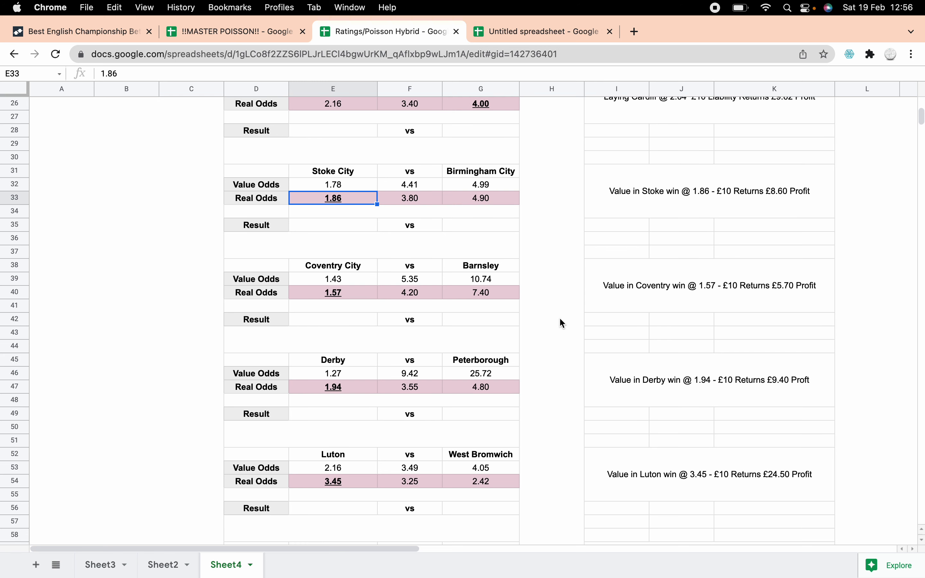
{"action": "left_click", "coordinate": [333, 293]}
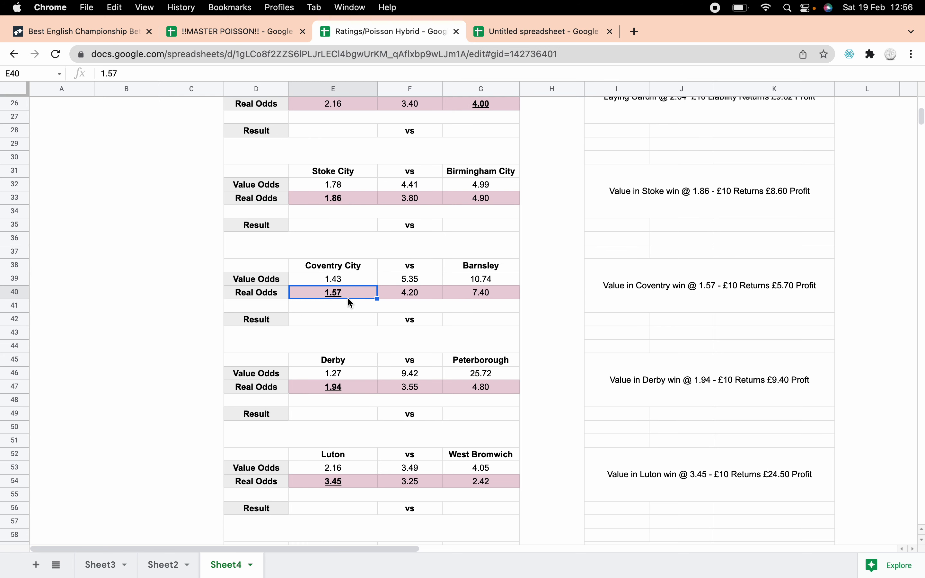
{"action": "mouse_move", "coordinate": [647, 295]}
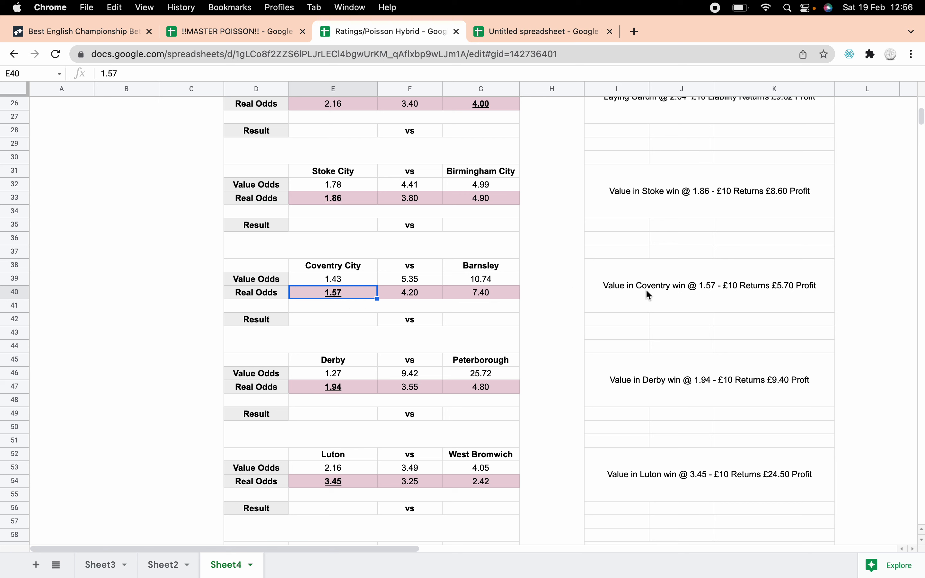
{"action": "mouse_move", "coordinate": [658, 300]}
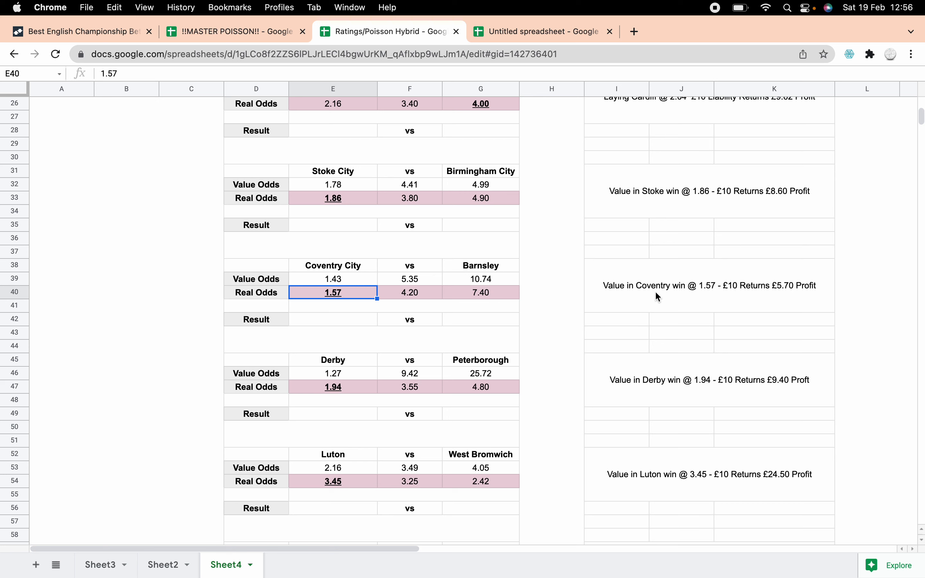
{"action": "mouse_move", "coordinate": [686, 276]}
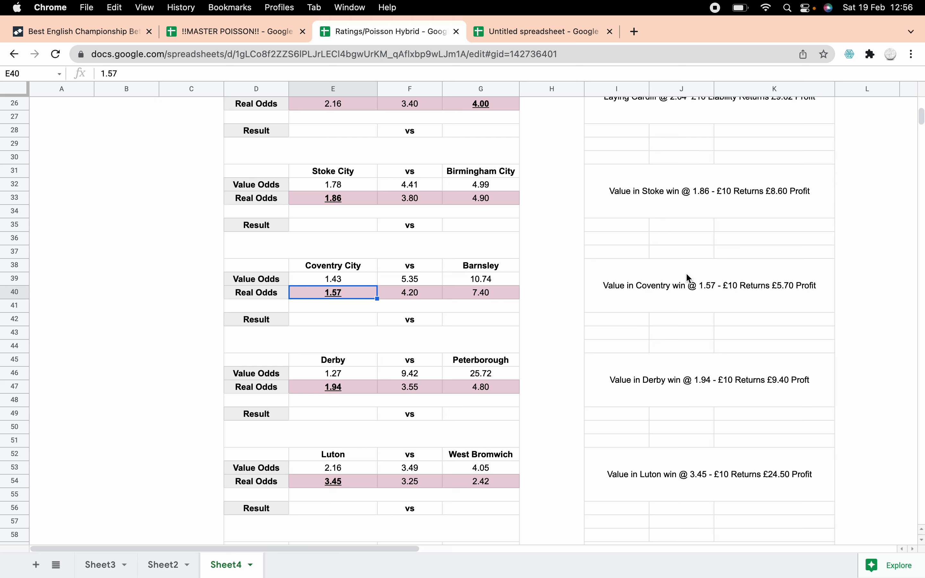
{"action": "mouse_move", "coordinate": [700, 290]}
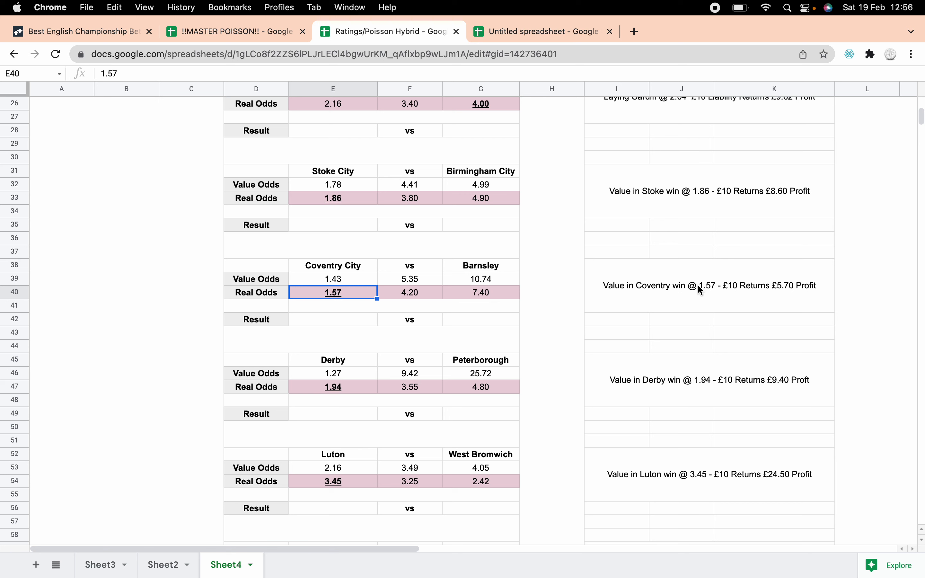
{"action": "mouse_move", "coordinate": [727, 332]}
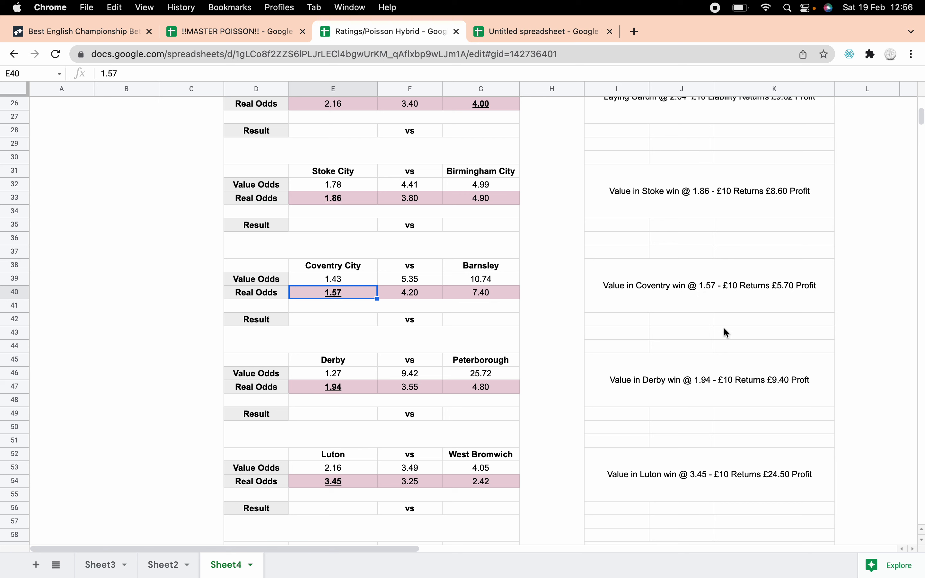
{"action": "mouse_move", "coordinate": [730, 337]}
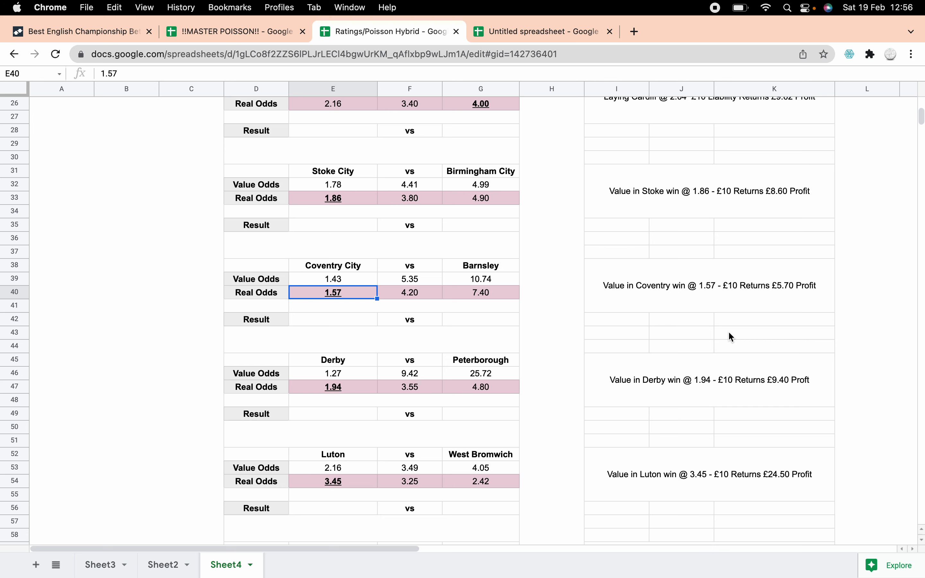
{"action": "mouse_move", "coordinate": [528, 396]}
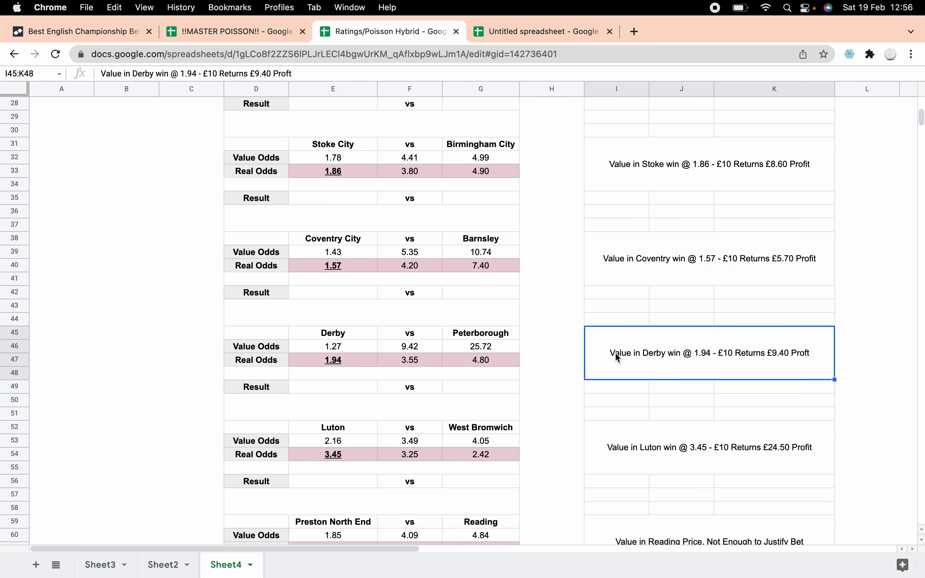
{"action": "left_click", "coordinate": [333, 359]}
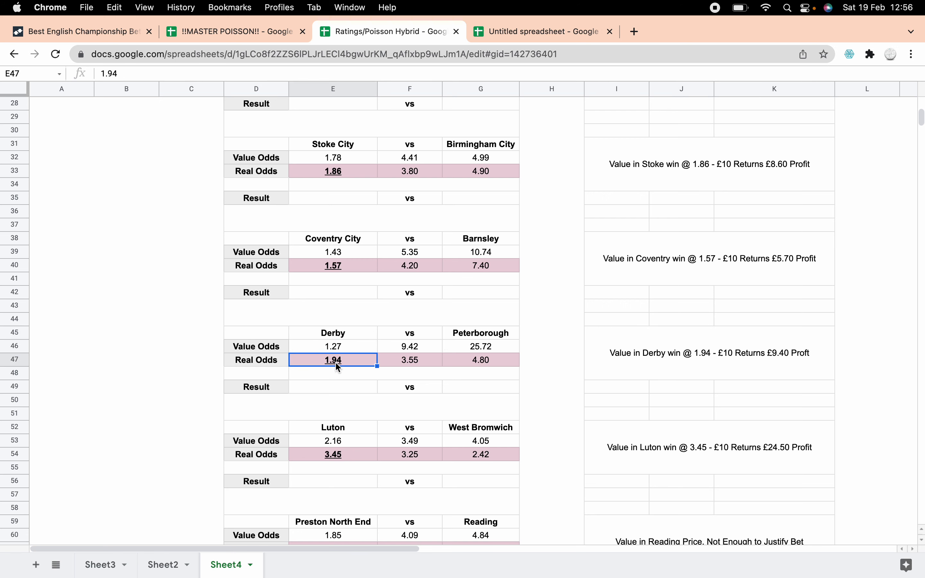
{"action": "left_click", "coordinate": [333, 347]}
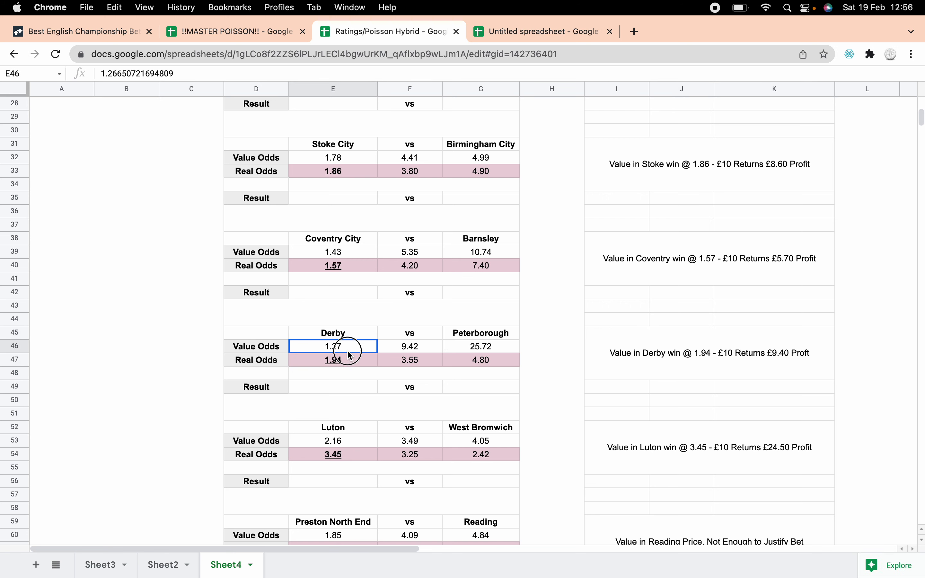
{"action": "left_click", "coordinate": [332, 360]}
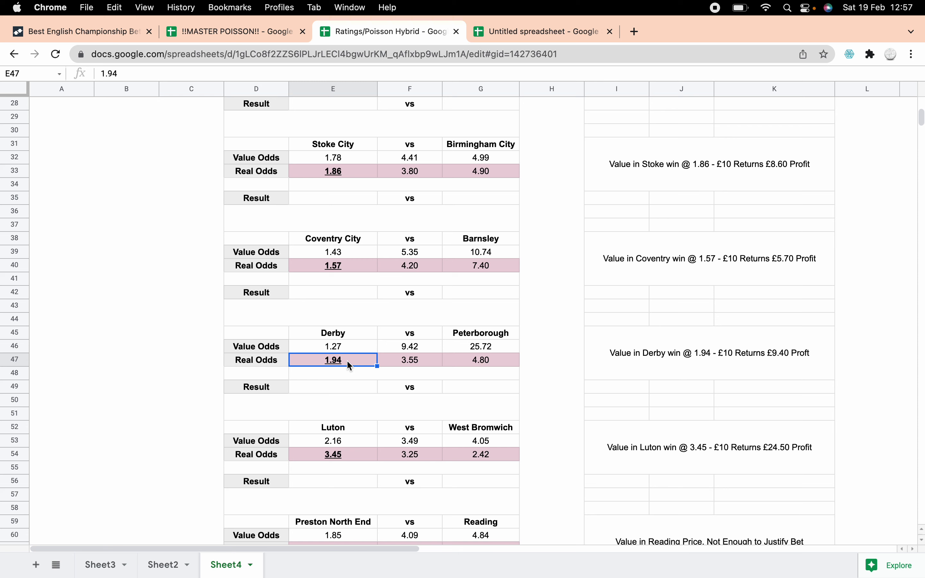
{"action": "mouse_move", "coordinate": [520, 368]}
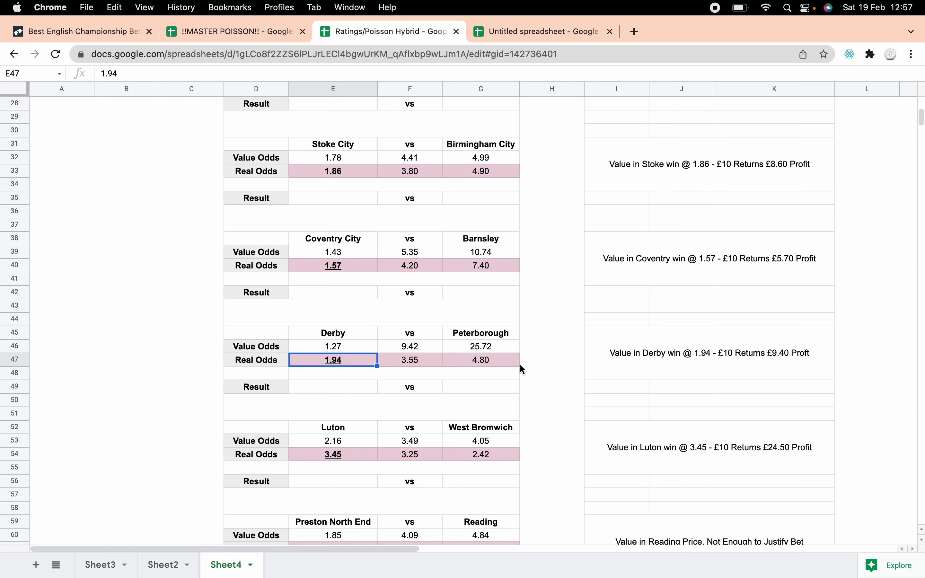
{"action": "left_click", "coordinate": [480, 360]}
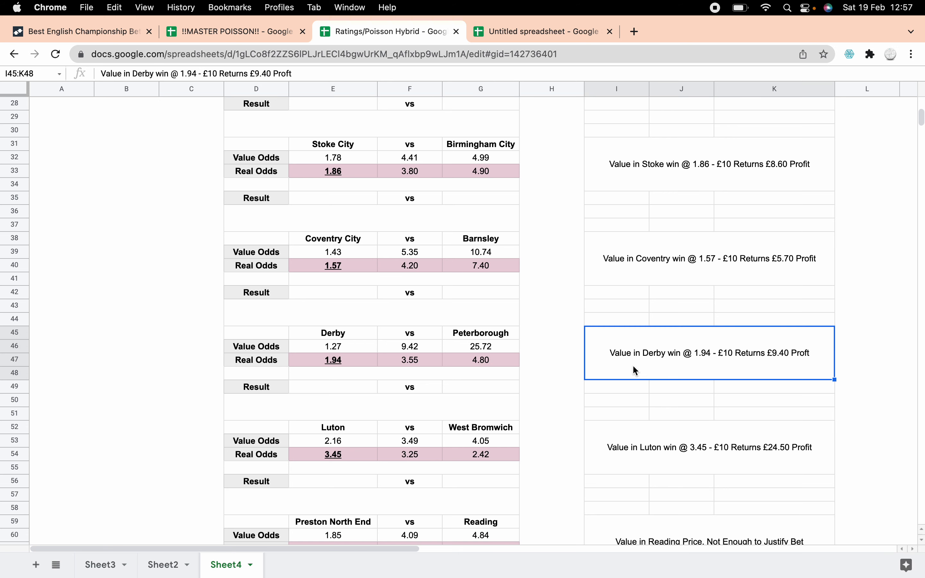
{"action": "mouse_move", "coordinate": [757, 375]}
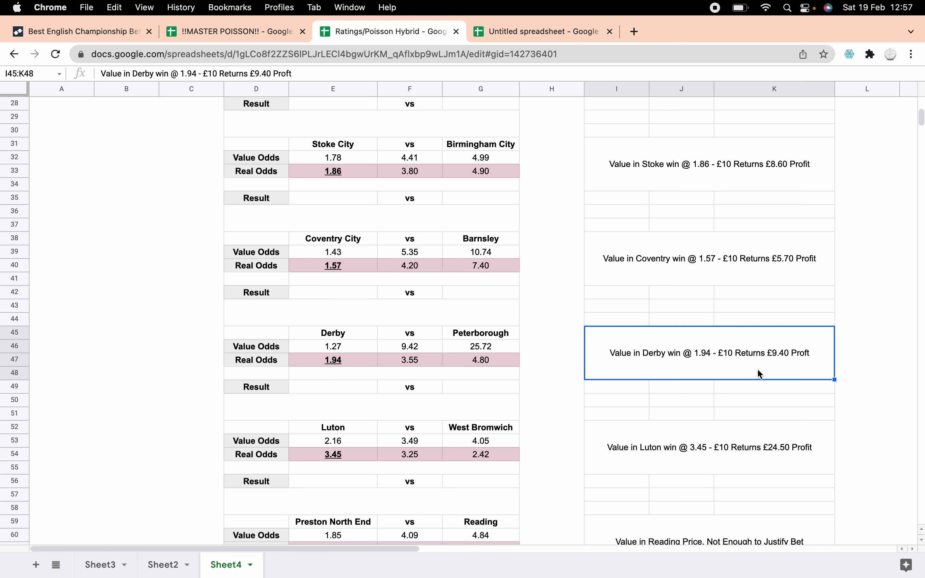
{"action": "scroll", "scroll_direction": "down", "scroll_amount": 3}
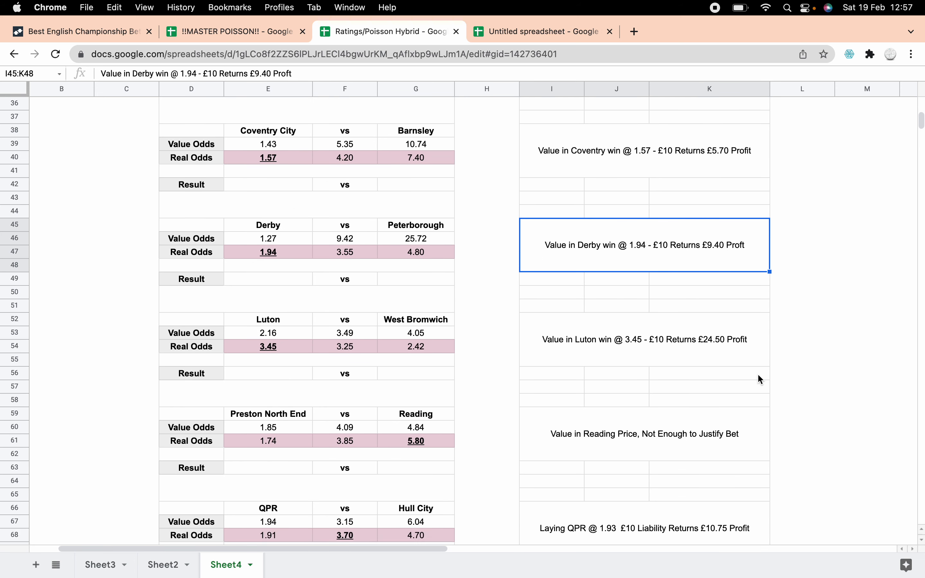
{"action": "scroll", "scroll_direction": "down", "scroll_amount": 3}
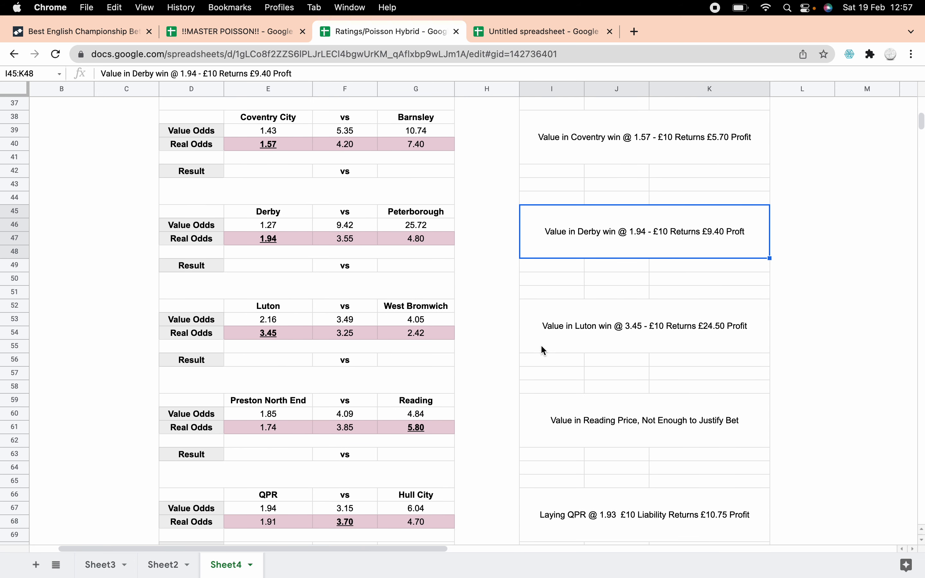
{"action": "mouse_move", "coordinate": [570, 345]}
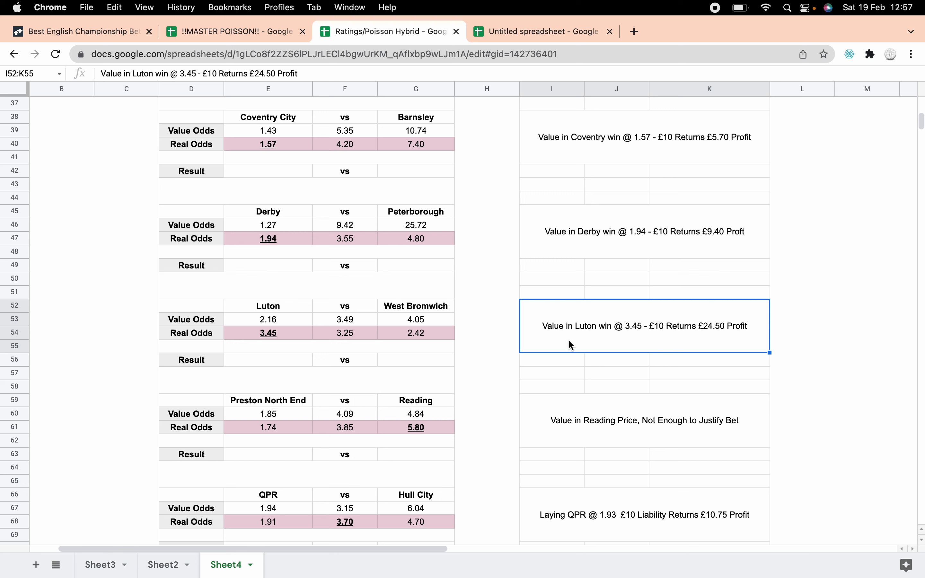
{"action": "mouse_move", "coordinate": [428, 332]}
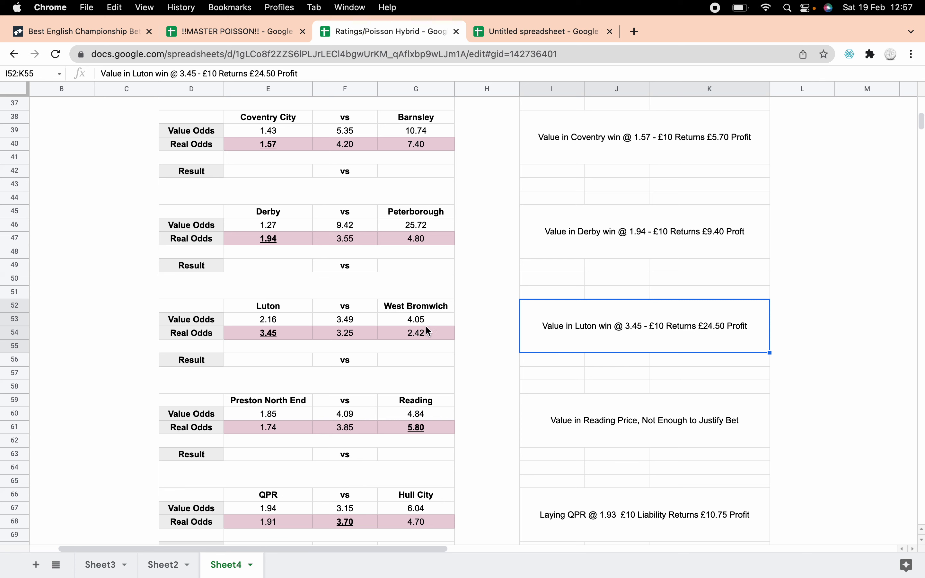
{"action": "left_click", "coordinate": [268, 319]}
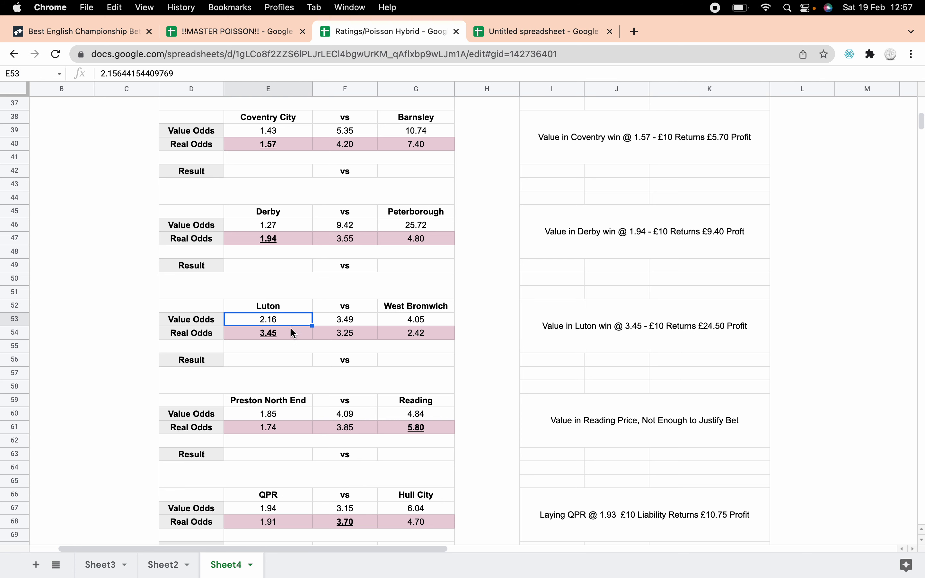
{"action": "left_click", "coordinate": [268, 333]}
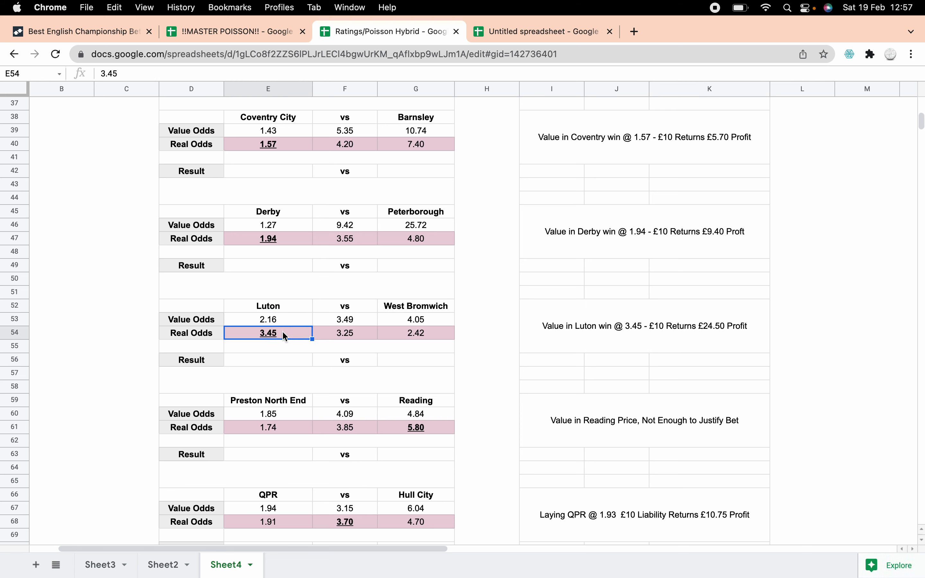
{"action": "left_click", "coordinate": [643, 326]}
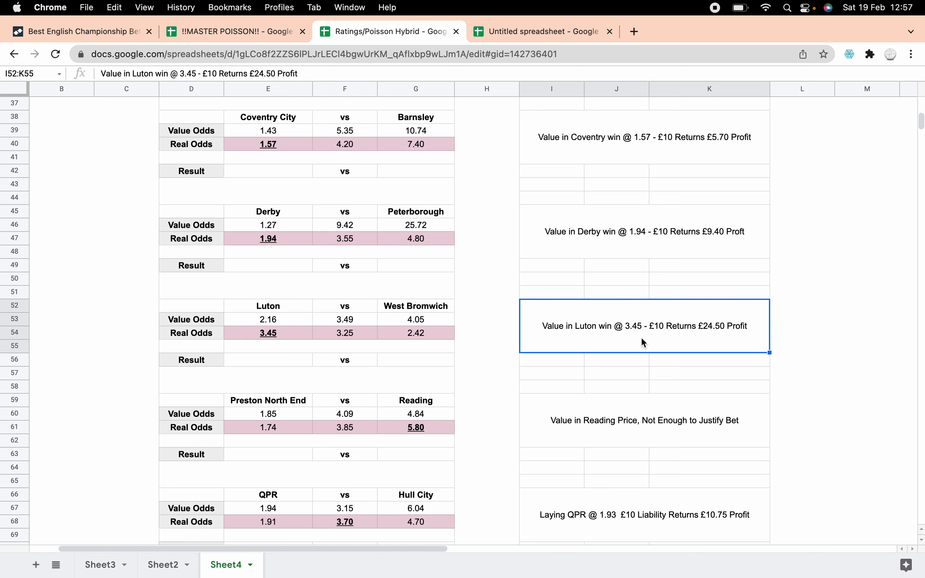
{"action": "scroll", "scroll_direction": "down", "scroll_amount": 3}
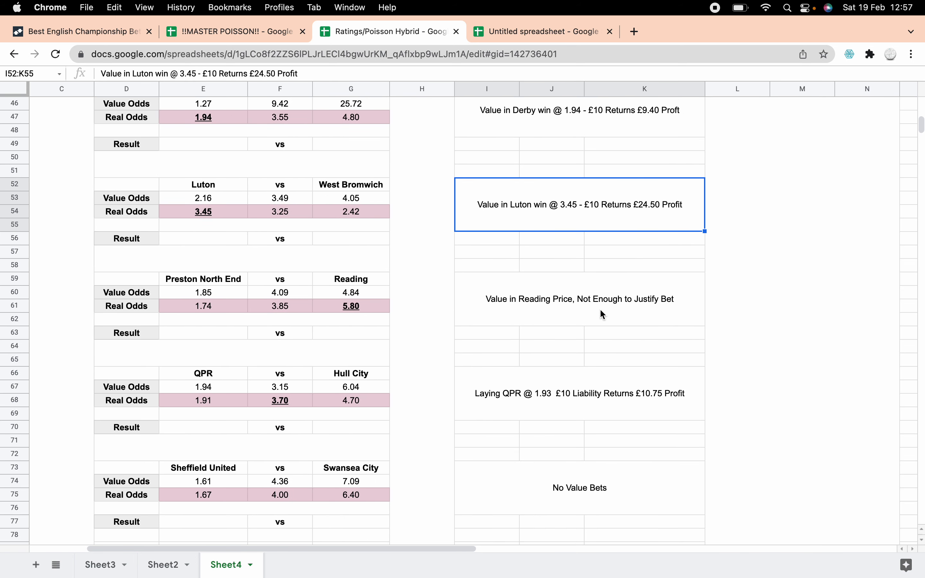
{"action": "left_click", "coordinate": [603, 299]}
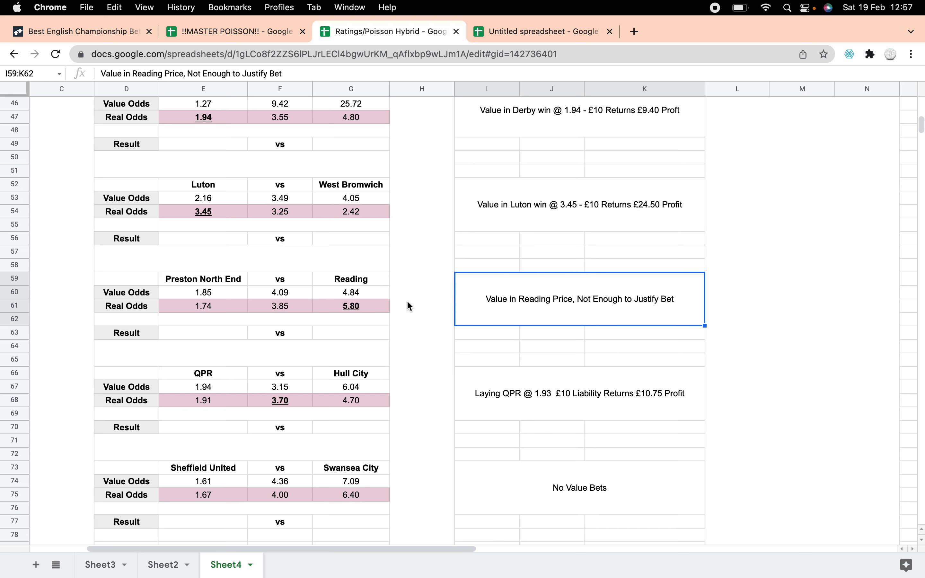
{"action": "left_click", "coordinate": [351, 306]}
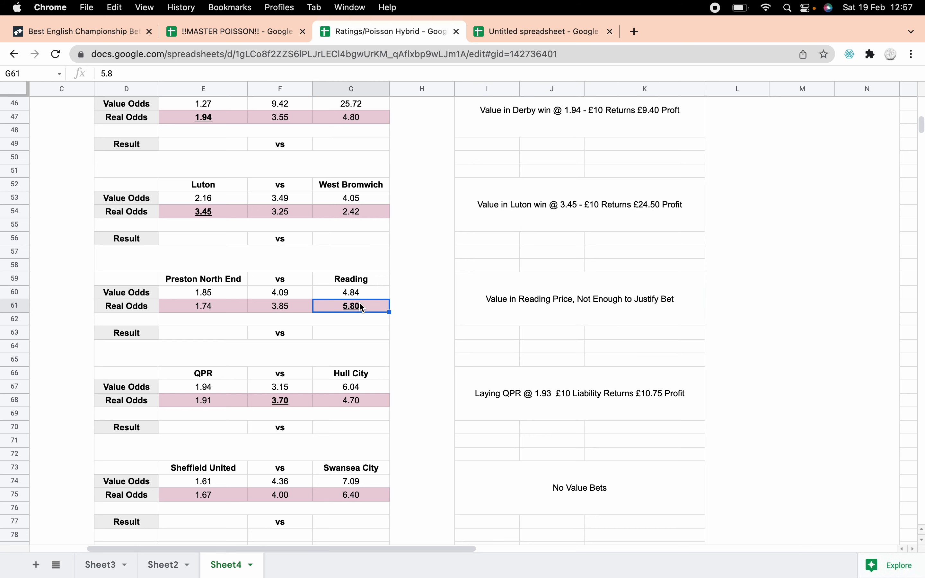
{"action": "left_click", "coordinate": [351, 292]}
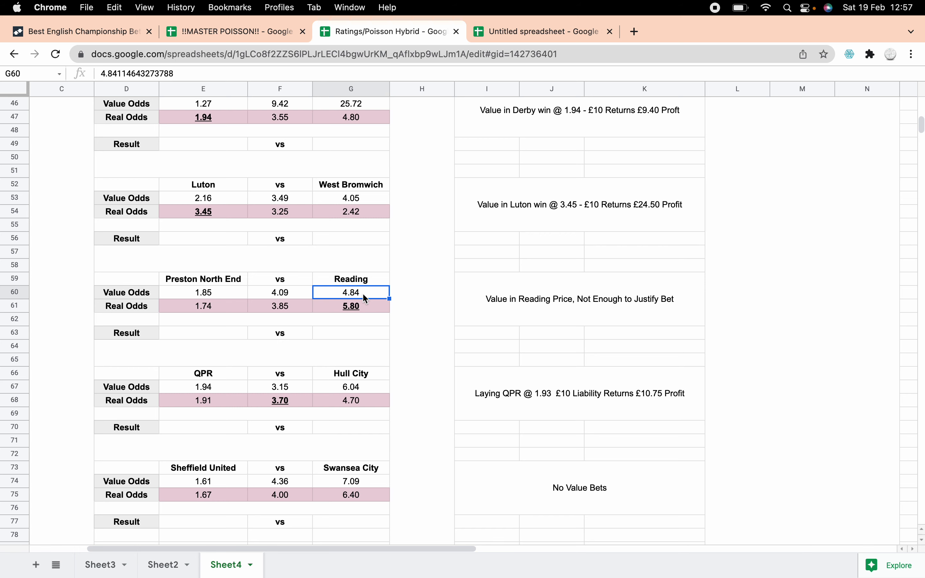
{"action": "scroll", "scroll_direction": "down", "scroll_amount": 3}
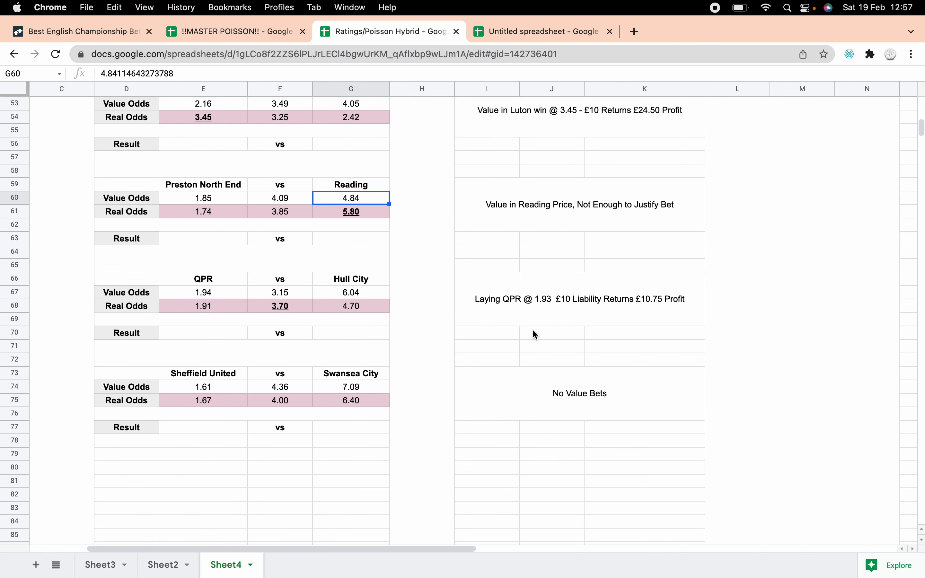
{"action": "left_click", "coordinate": [280, 306]}
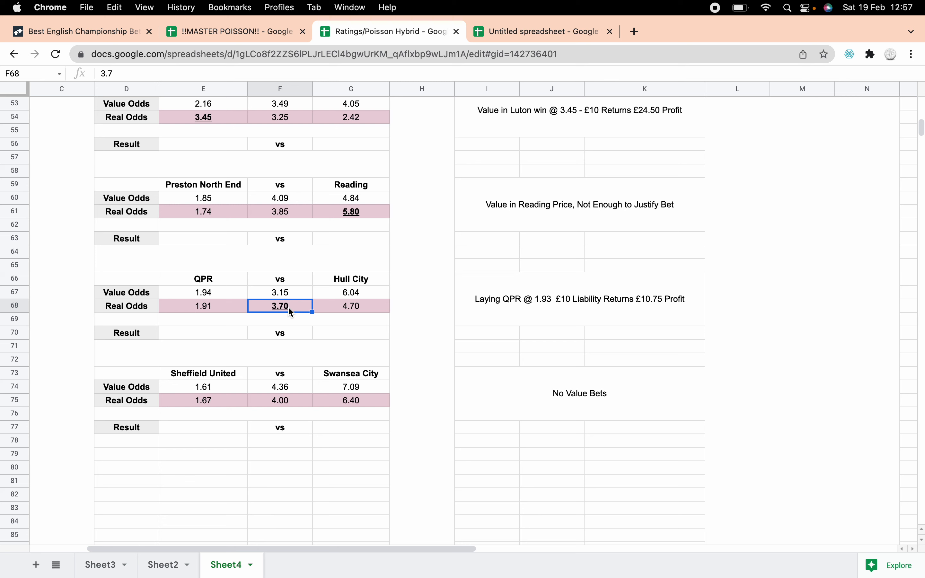
{"action": "mouse_move", "coordinate": [285, 303]}
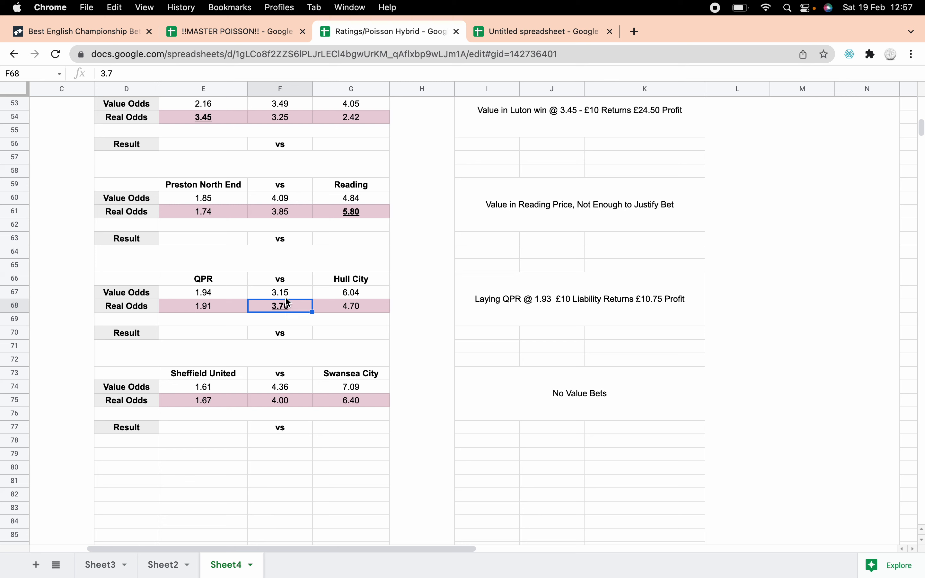
{"action": "left_click", "coordinate": [579, 299]}
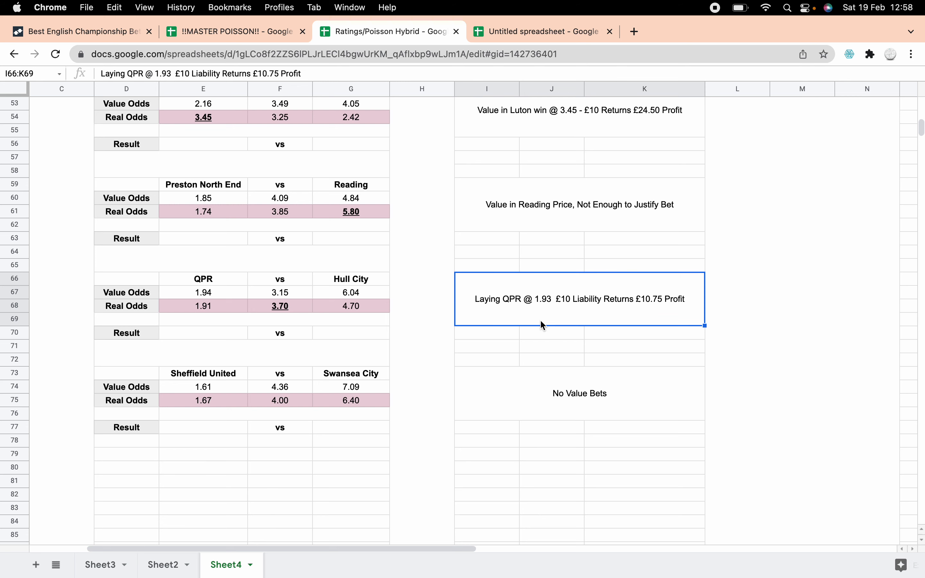
{"action": "mouse_move", "coordinate": [531, 311]}
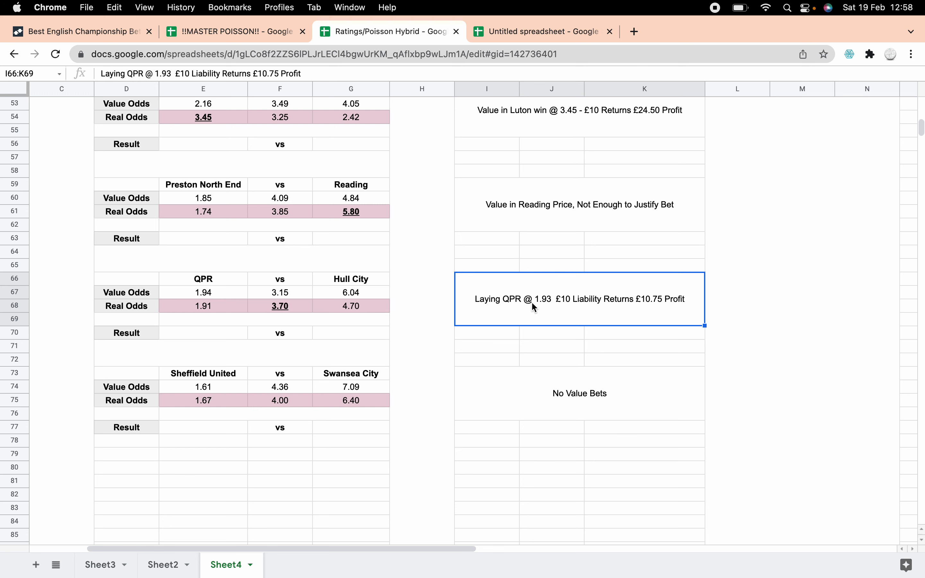
{"action": "mouse_move", "coordinate": [657, 311]}
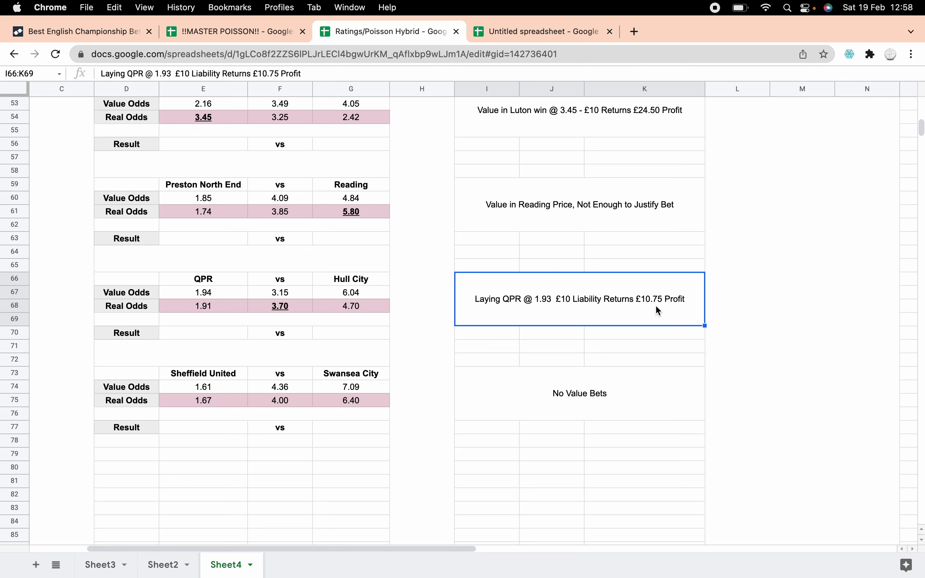
{"action": "scroll", "scroll_direction": "down", "scroll_amount": 3}
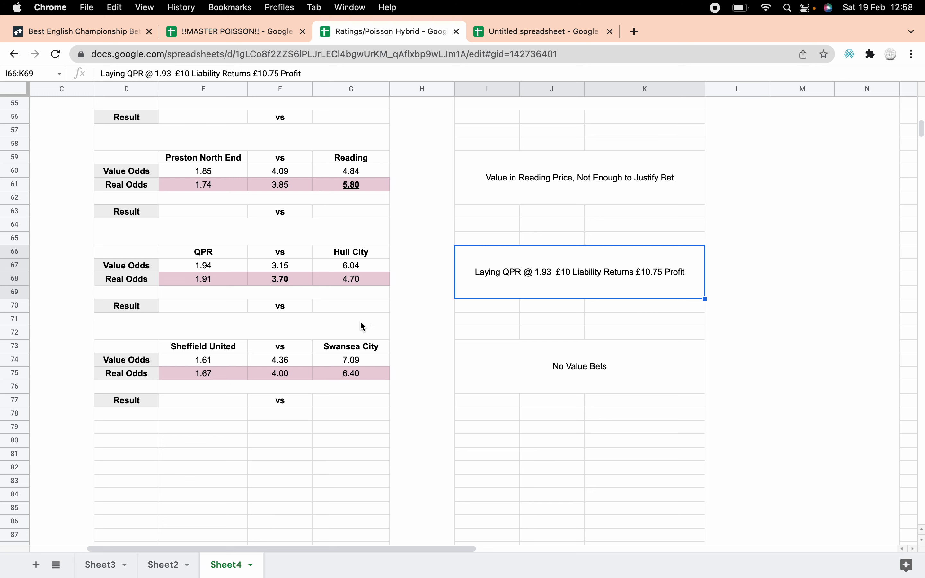
{"action": "left_click", "coordinate": [579, 366]}
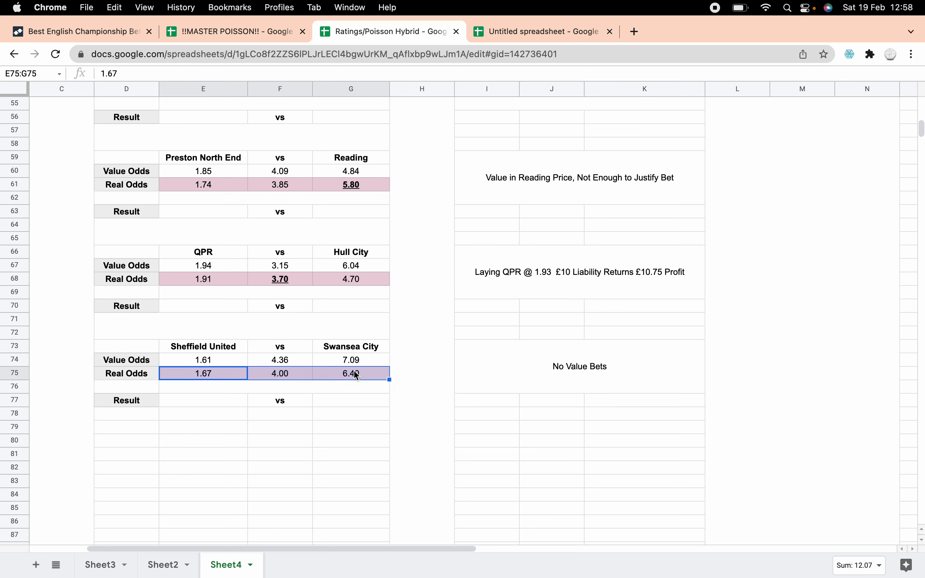
{"action": "left_click", "coordinate": [203, 359]}
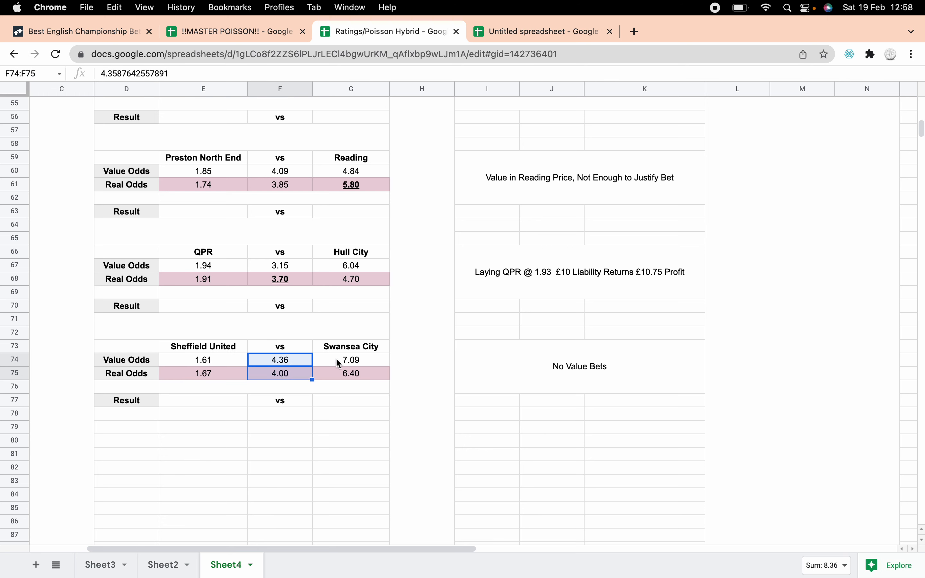
{"action": "left_click", "coordinate": [351, 359]}
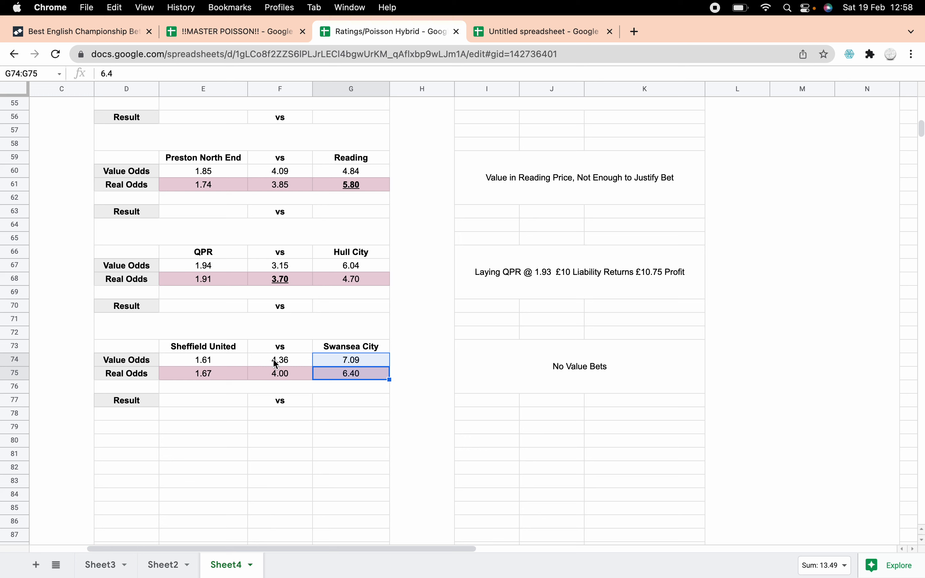
{"action": "left_click", "coordinate": [203, 360]}
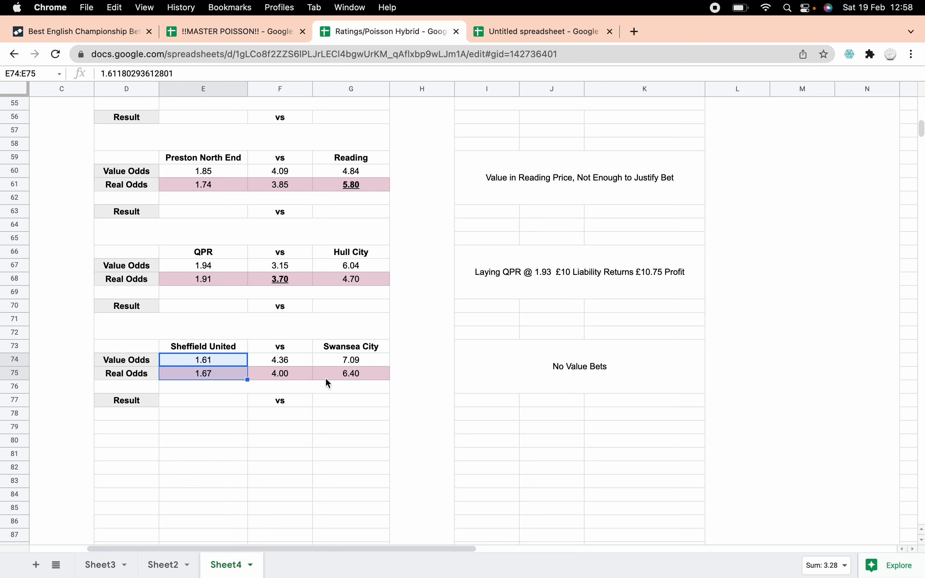
{"action": "mouse_move", "coordinate": [411, 395]}
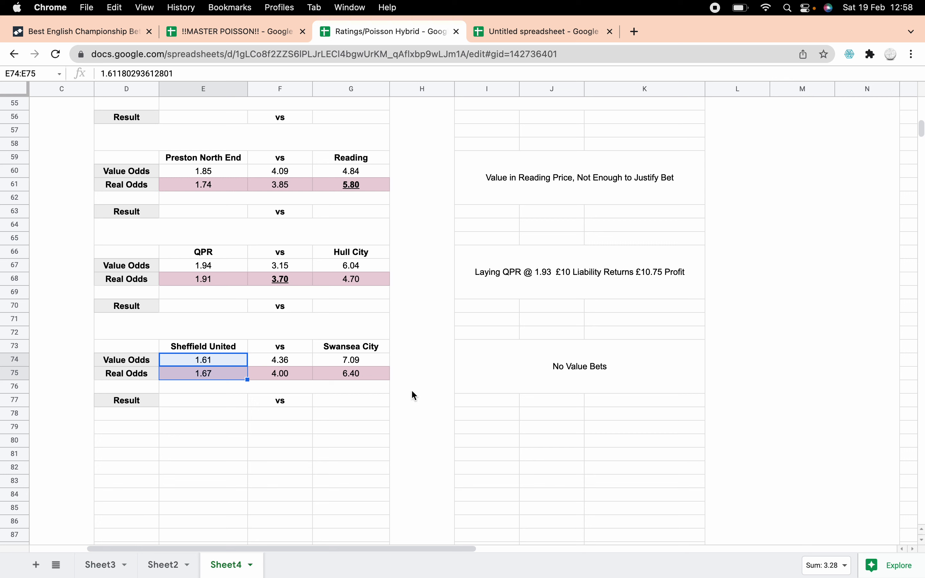